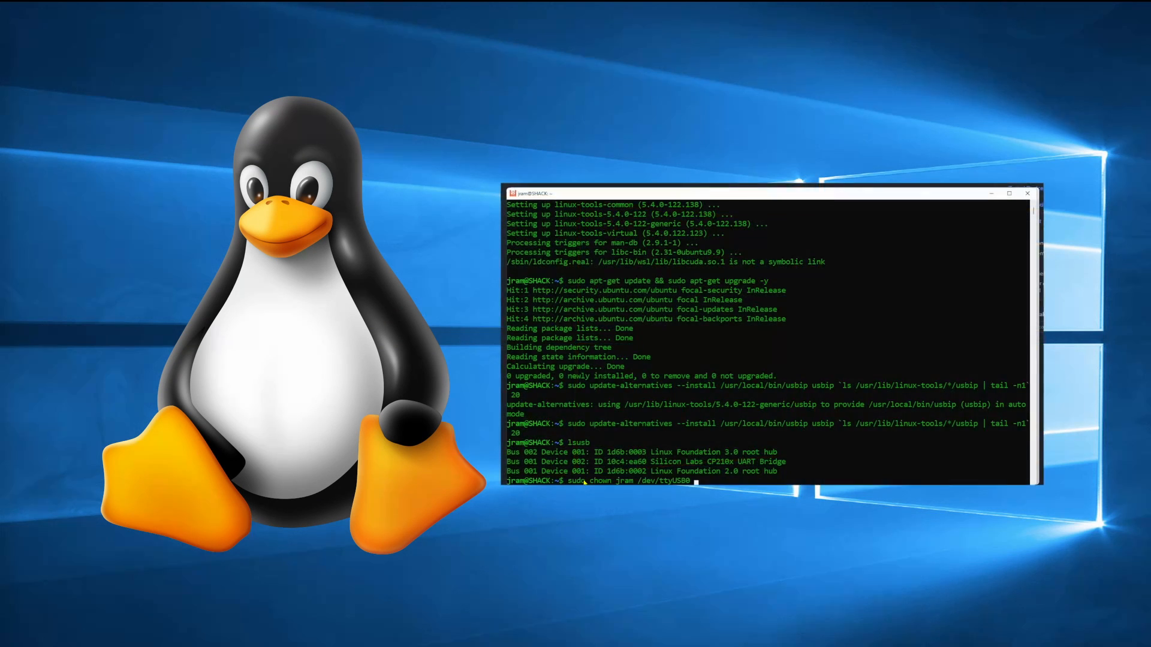
Run 'wsl --status' showing default version 2 and kernel 5.10.102.1, then a 'wsl --u…' command.
key(Return)
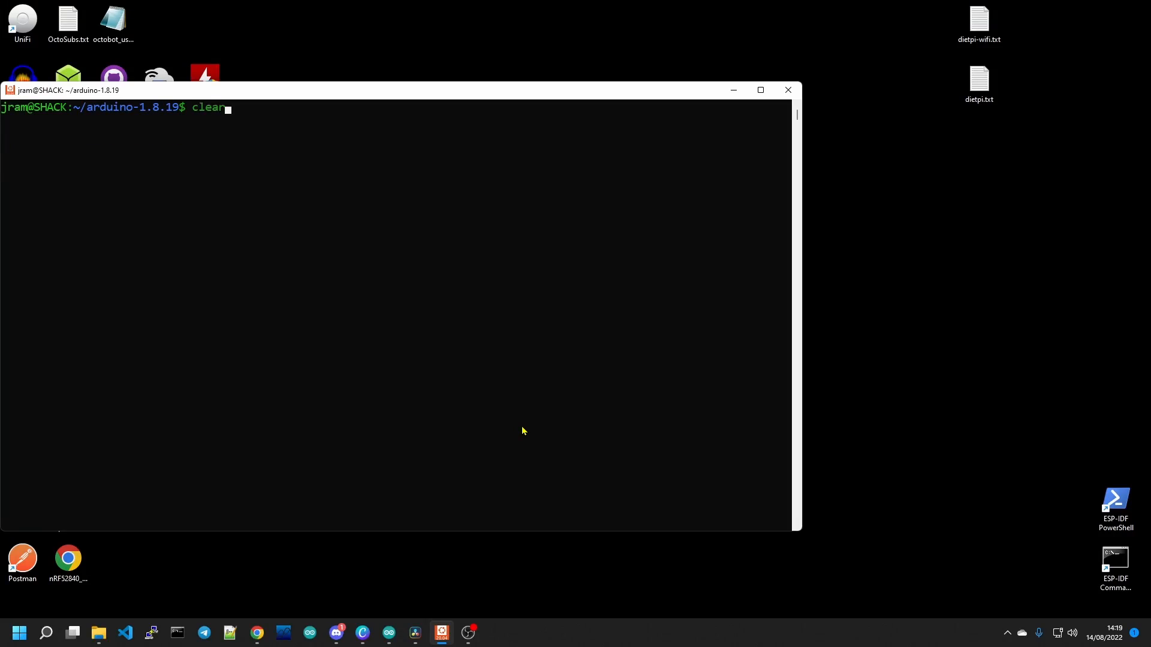
key(Return)
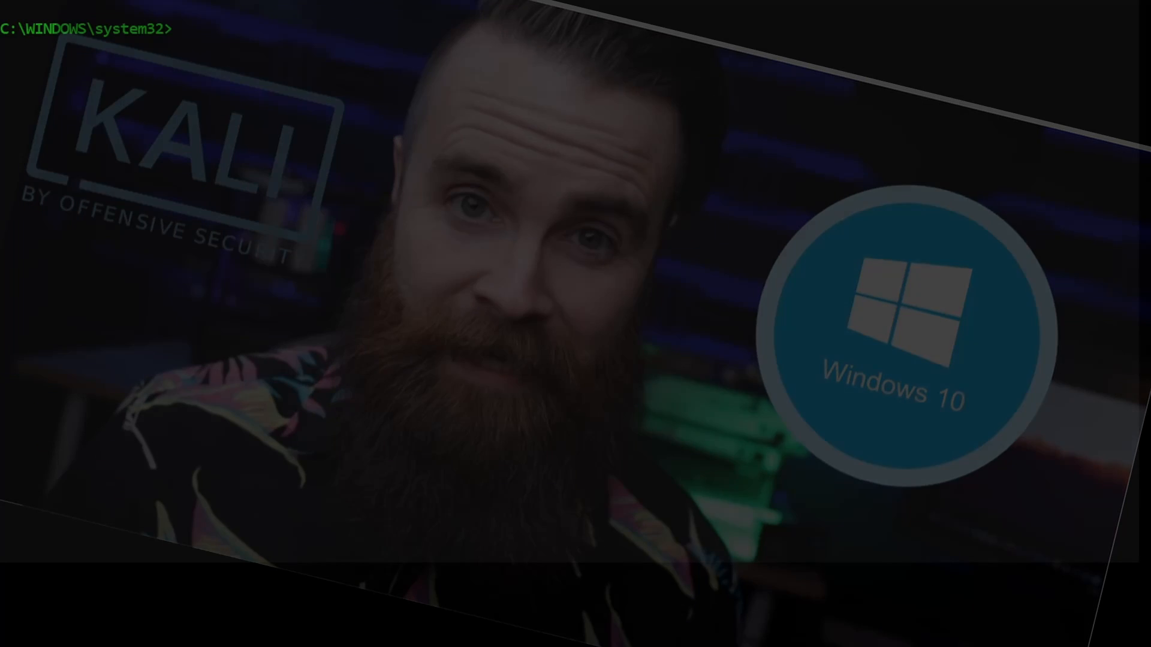
text(ws)
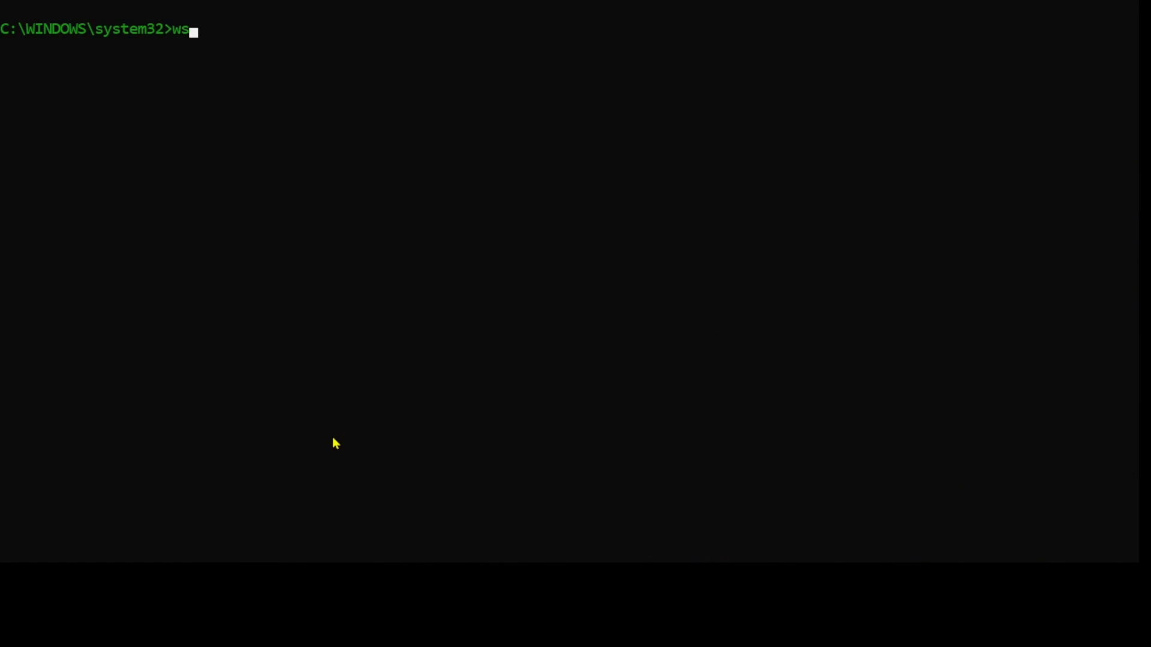
text(l --status)
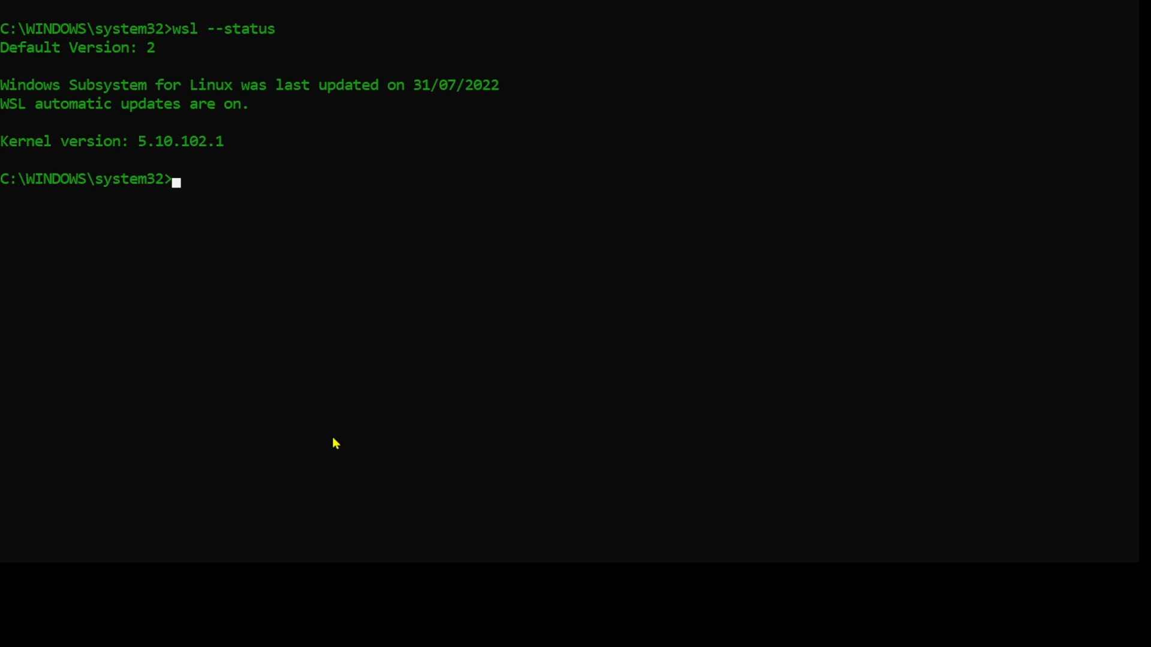
text(ws)
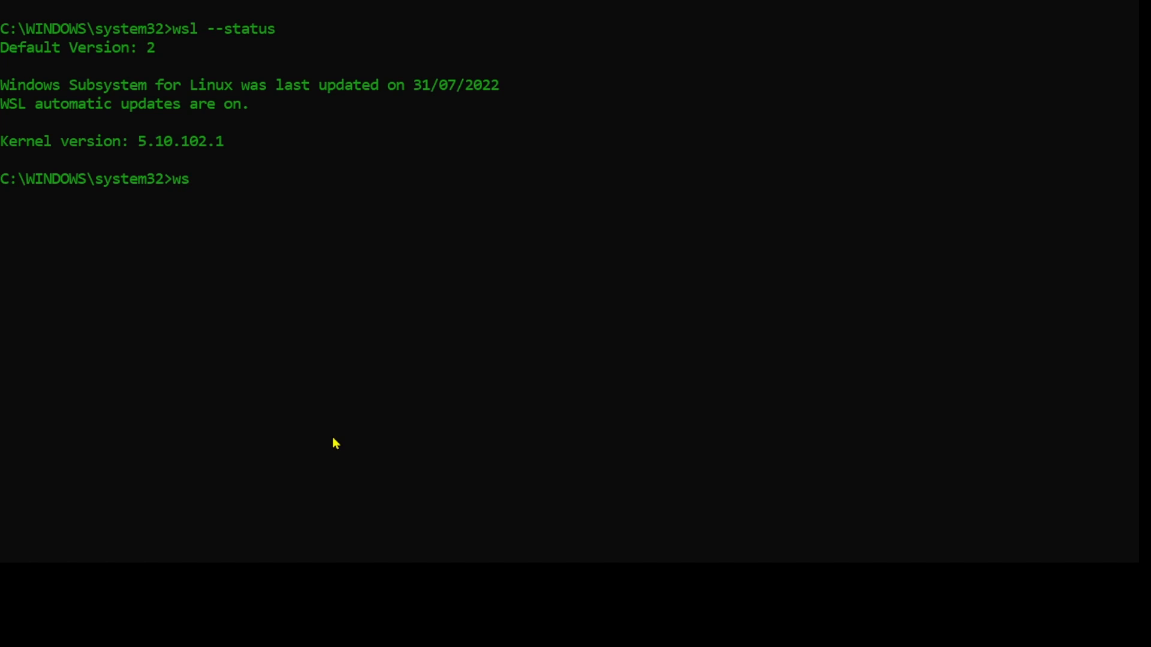
text(l --u)
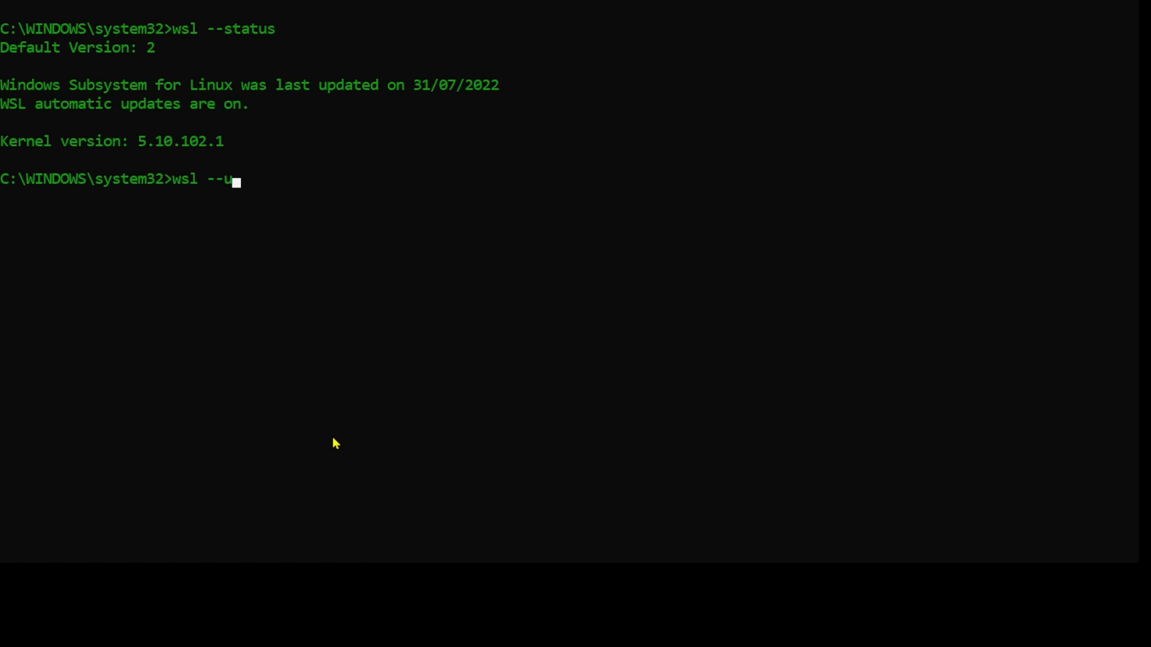
key(Return)
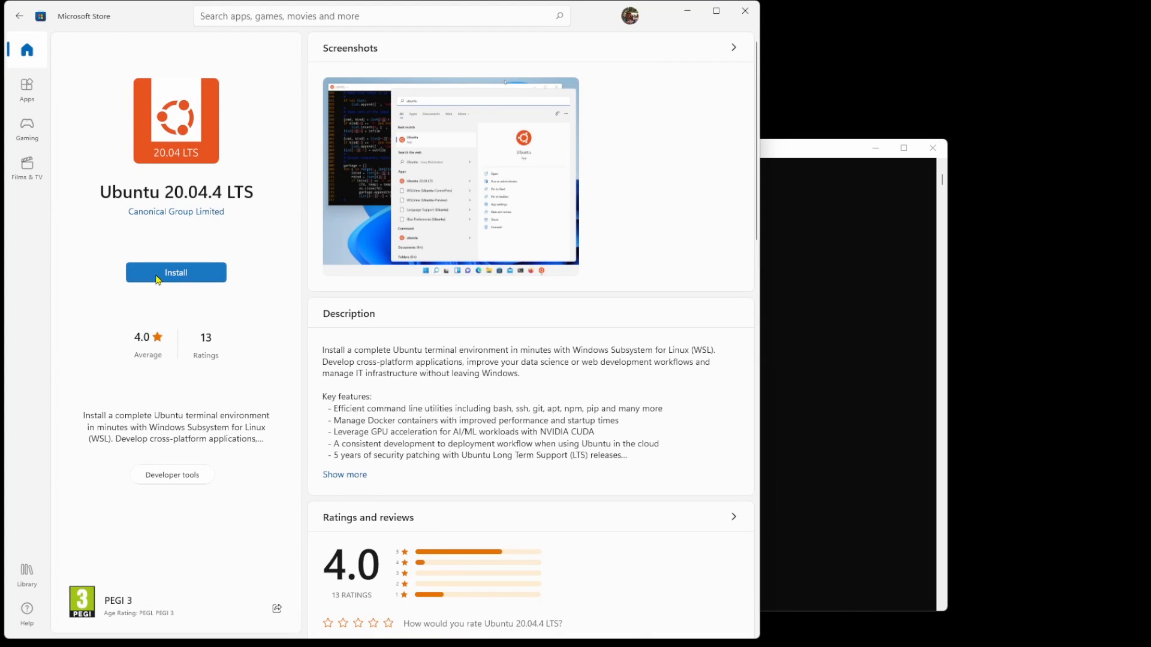
Install Ubuntu 20.04.4 LTS from the Microsoft Store and launch it into first-run account setup.
click(175, 272)
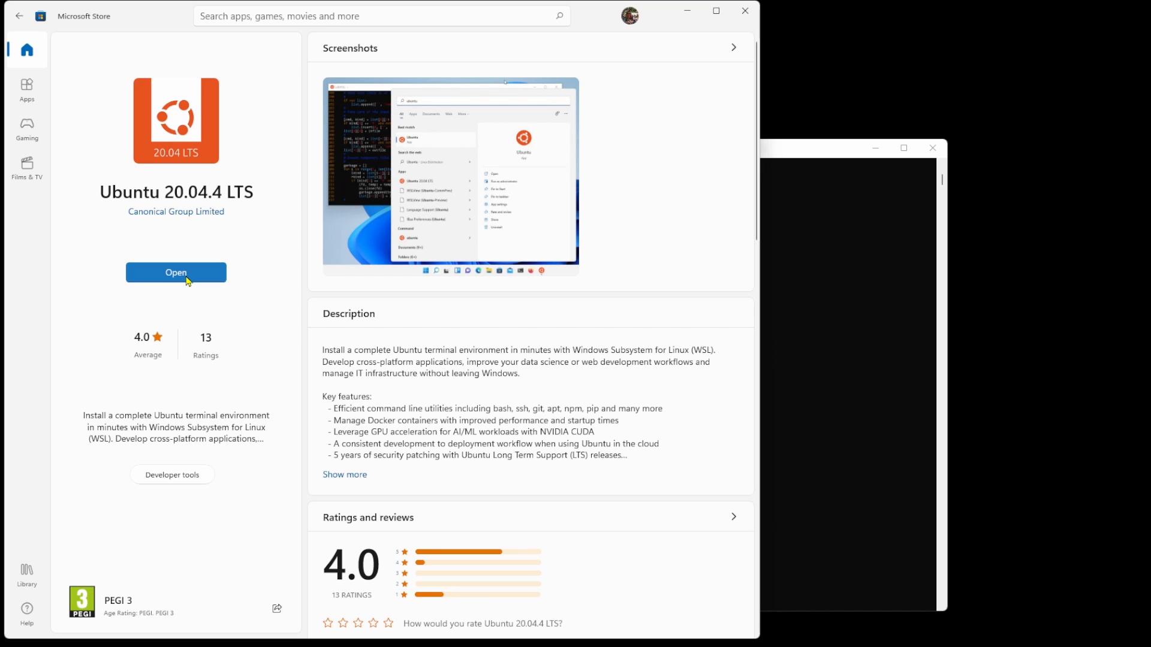
click(175, 272)
text(jram)
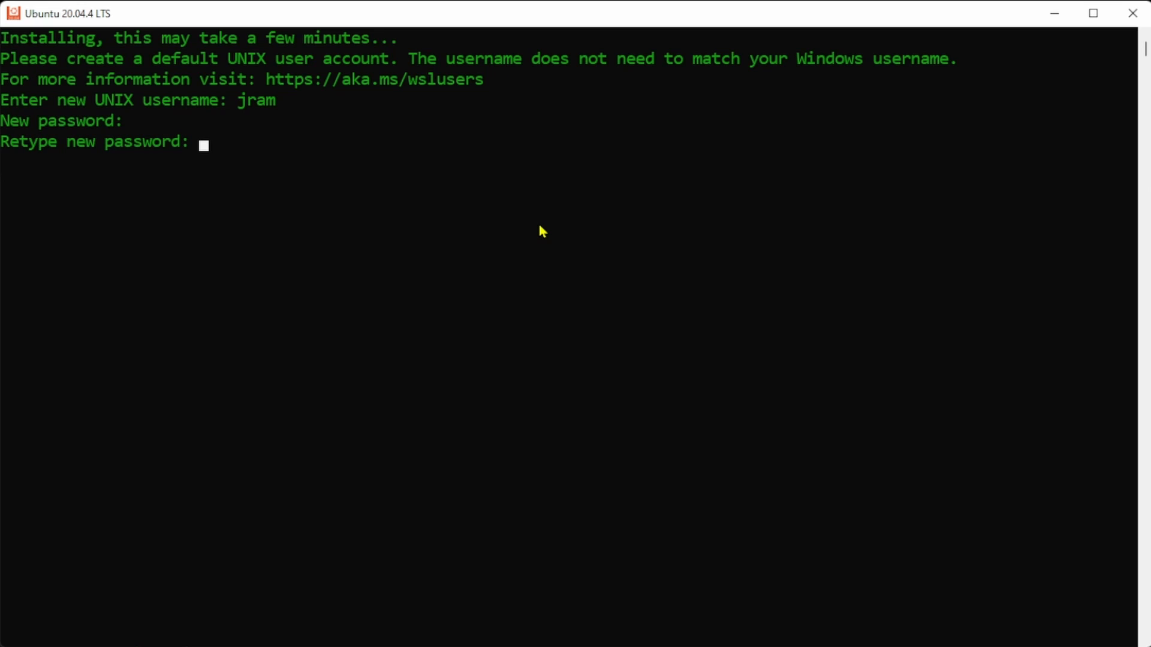
Confirm the new account password and run 'sudo apt-get update && sudo apt-get upgrade'.
key(Return)
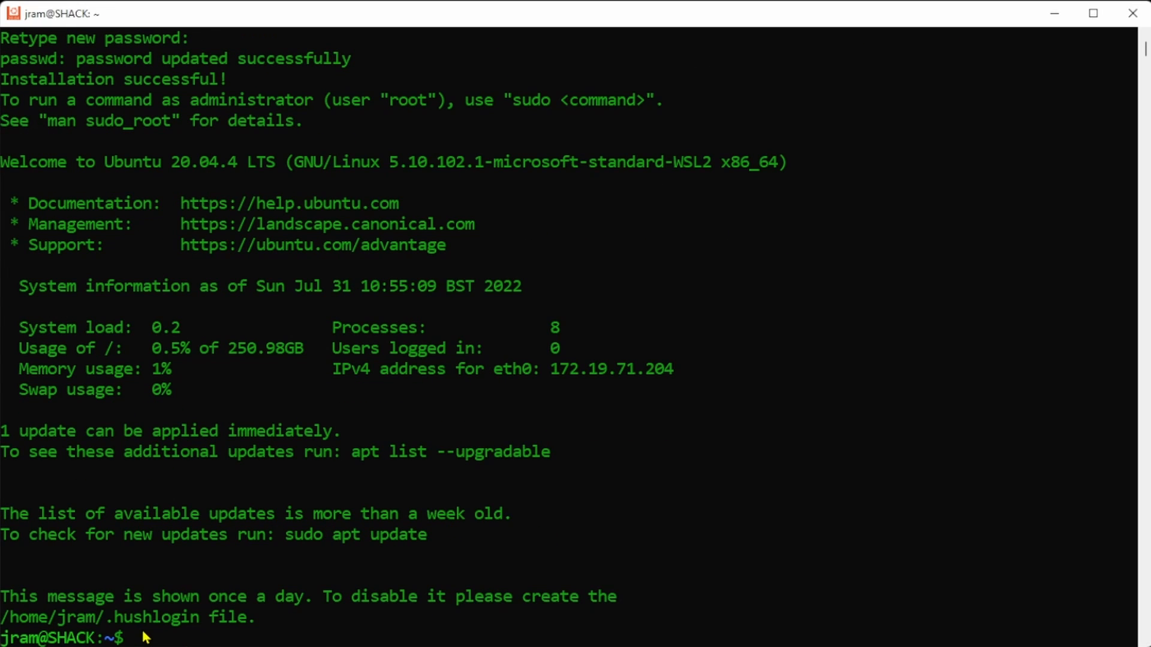
text(sudo apt-get up)
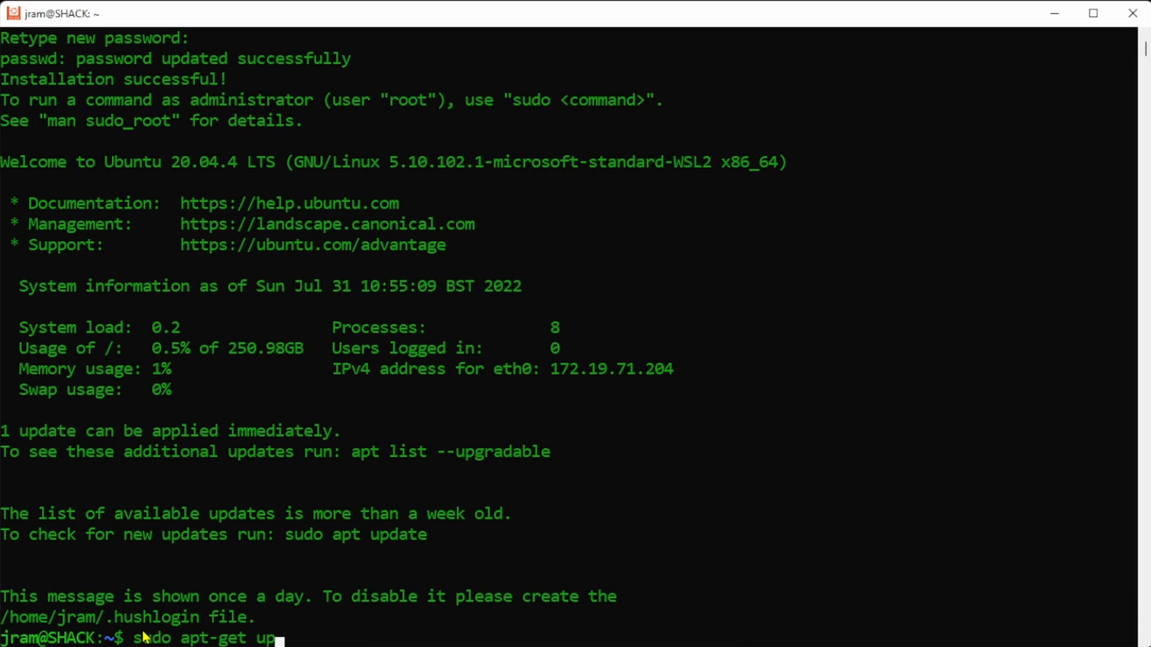
text(date && sudo a)
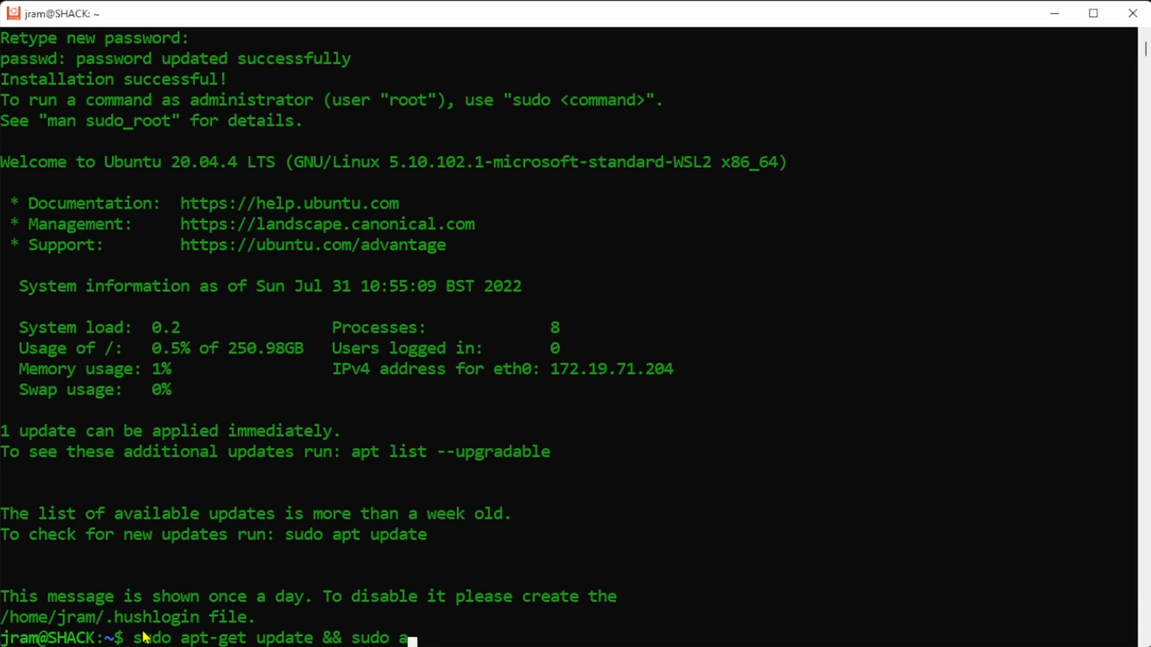
text(pt-get upgr)
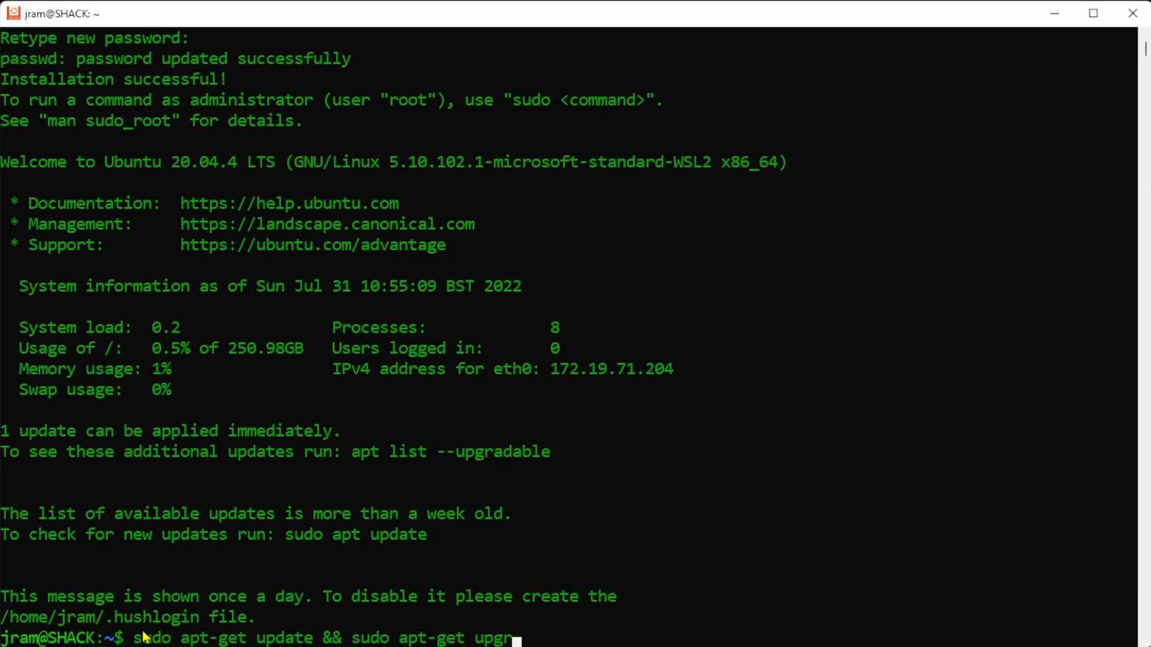
key(Return)
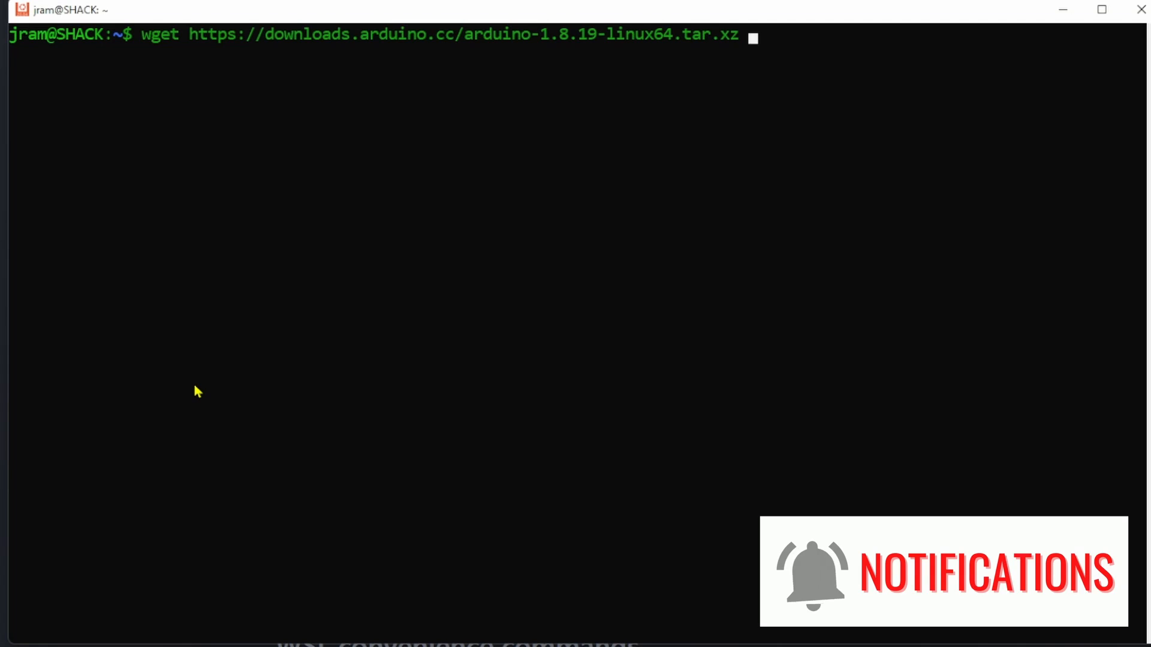
Download the arduino-1.8.19-linux64.tar.xz archive with wget and extract it with tar -xvf.
key(Return)
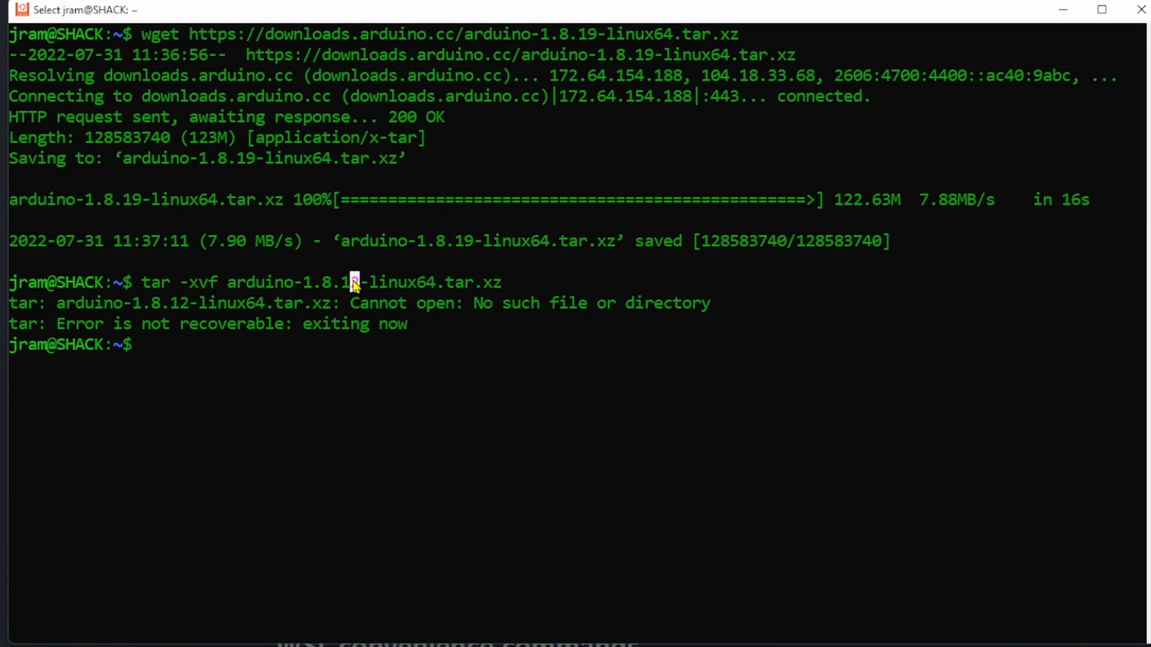
text(tar -xvf arduino-1.8.12-linux64.tar.xz)
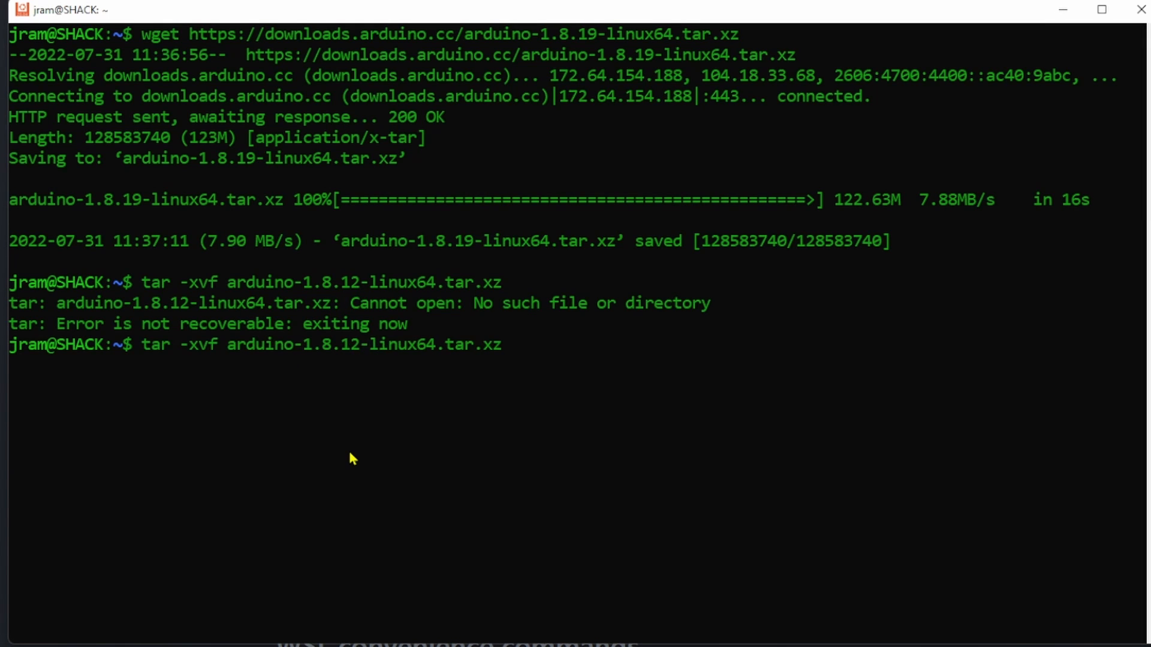
key(Return)
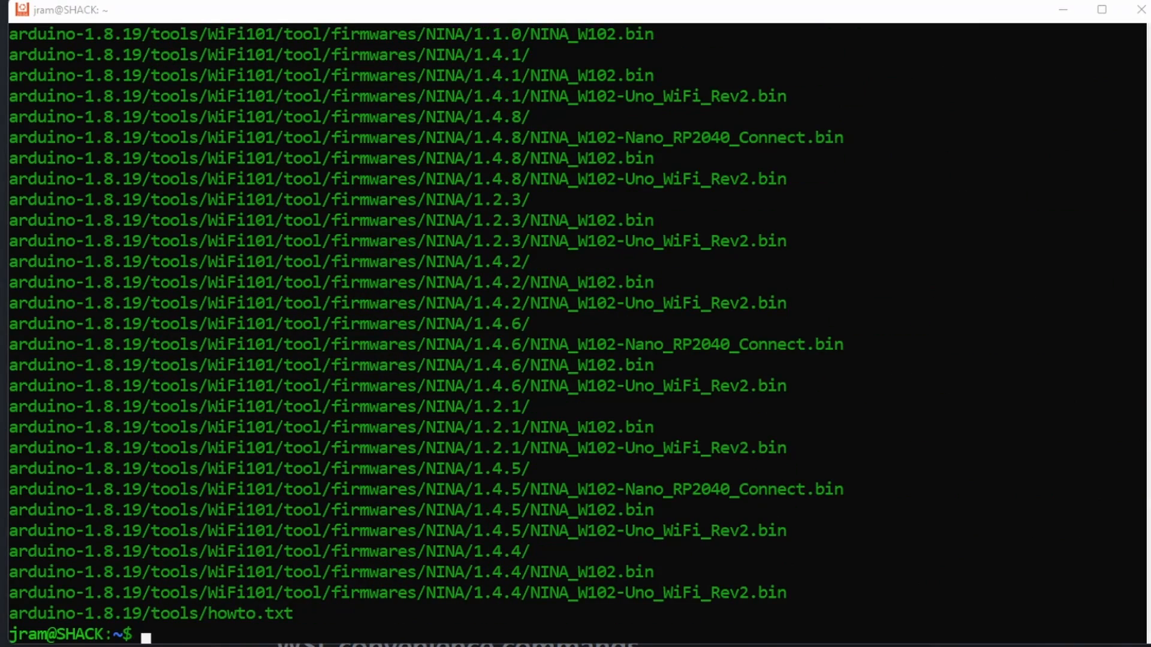
Enter arduino-1.8.19, run 'sudo ./install.sh' and launch the IDE with ./arduino.
text(cd arduino-1.8.19/)
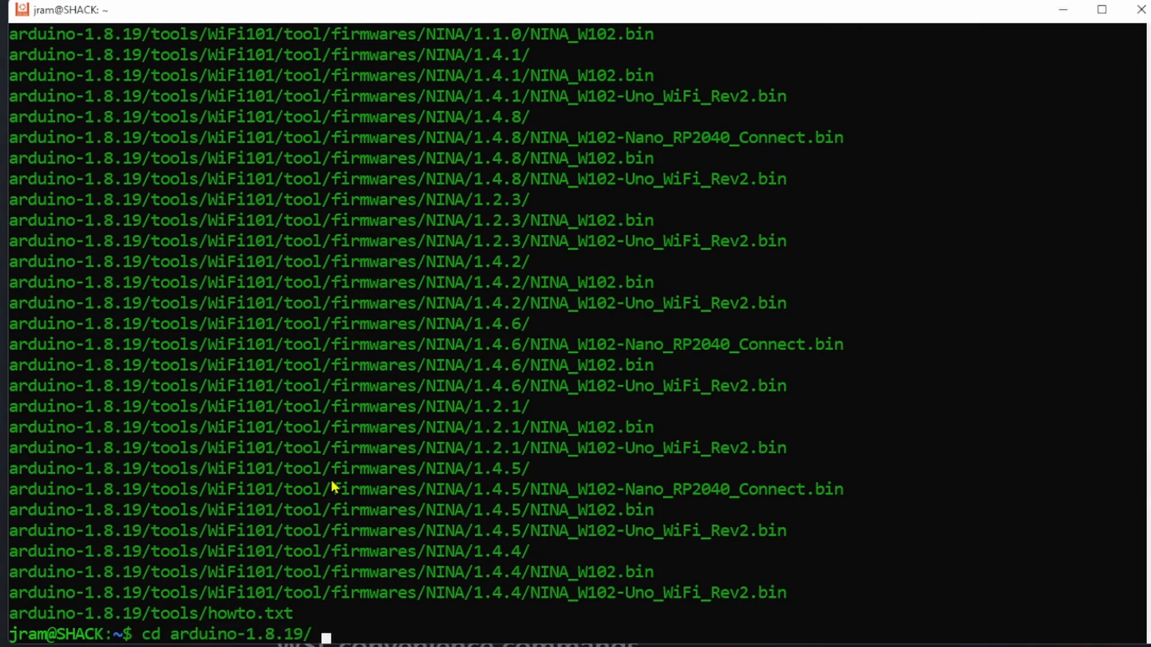
key(Return)
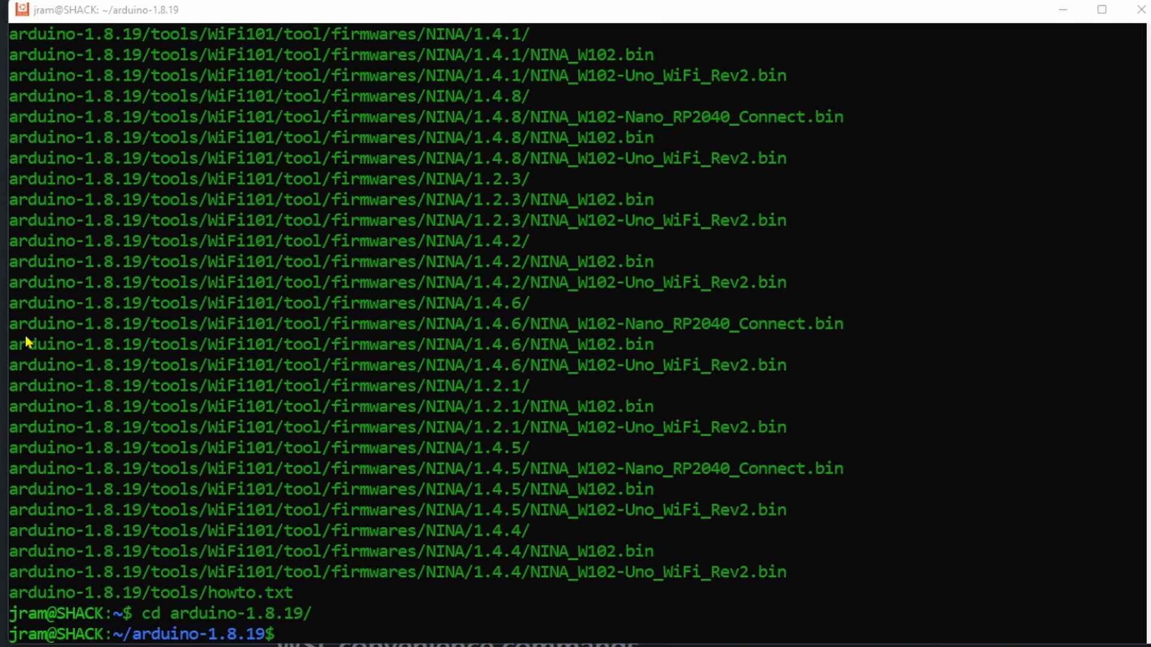
text(sudo ./install.sh)
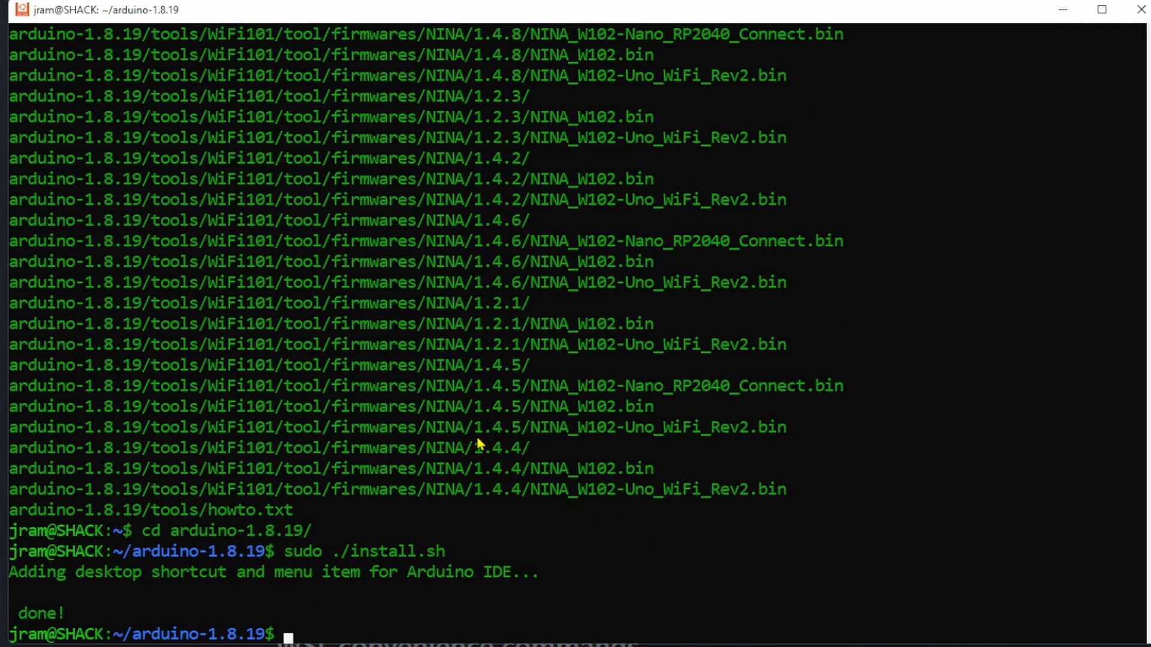
text(./arduino)
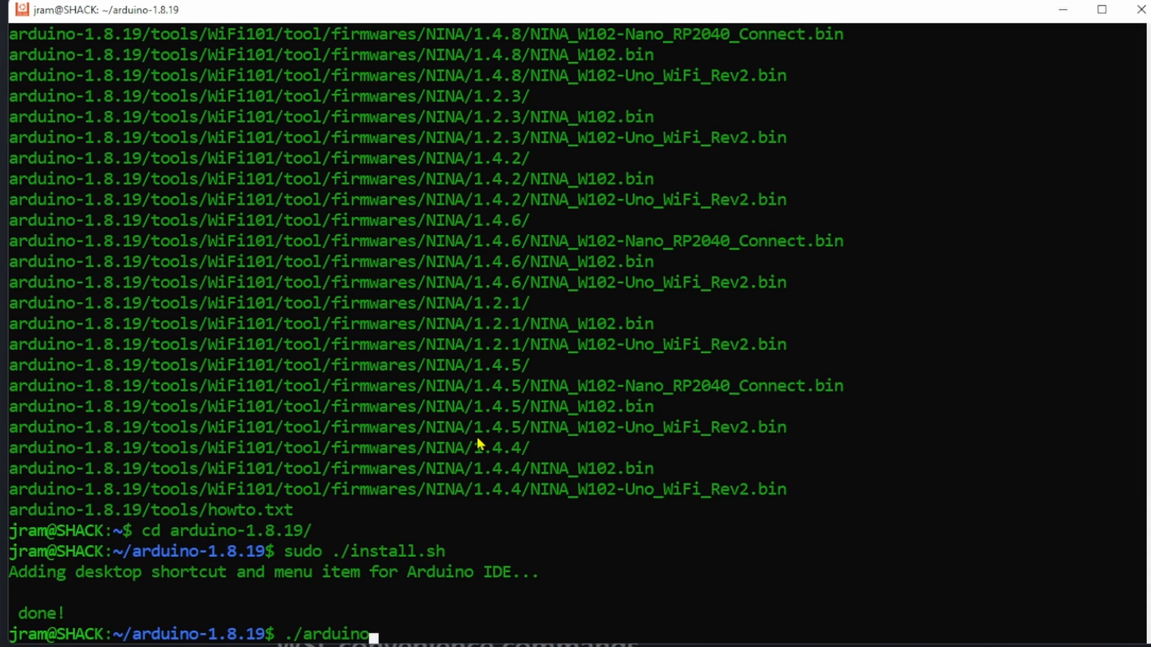
key(Return)
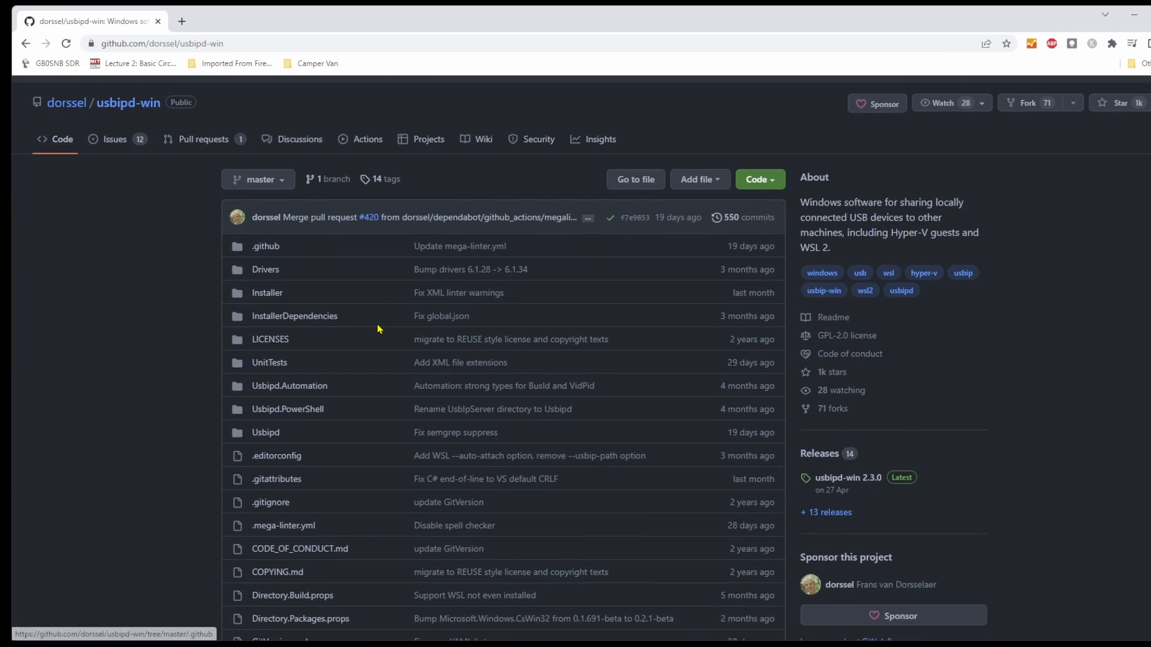
From the usbipd-win README's Releases, open the usbipd-win 2.3.0 release page with its .msi installer.
scroll(down, 3)
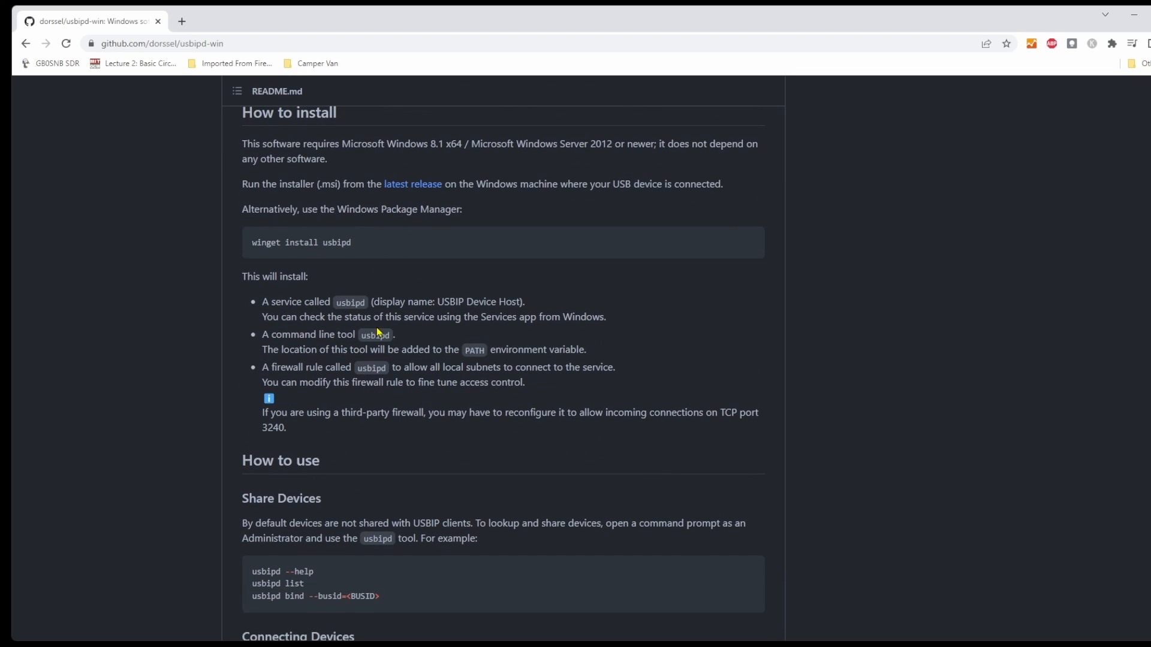
scroll(up, 3)
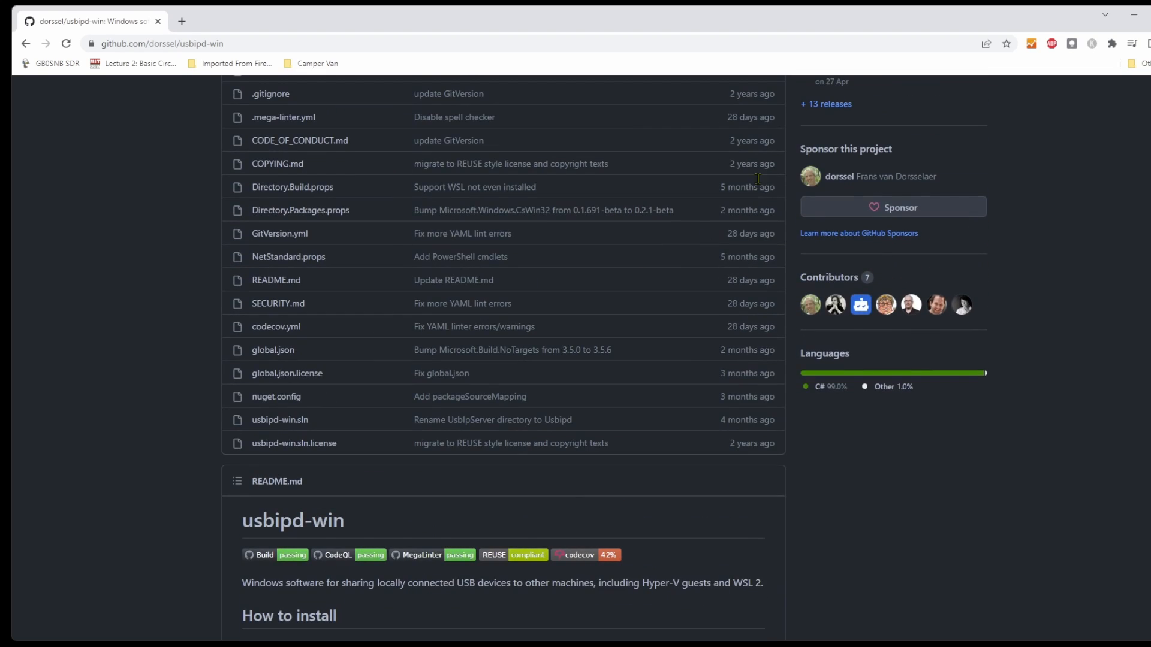
scroll(up, 3)
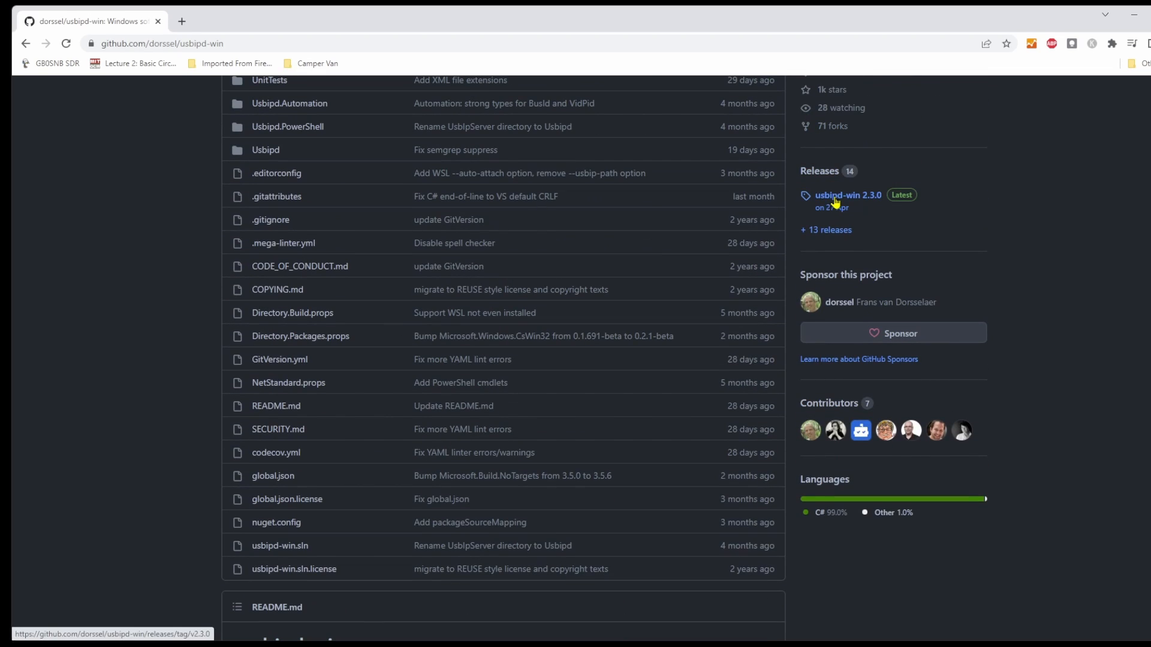
click(847, 194)
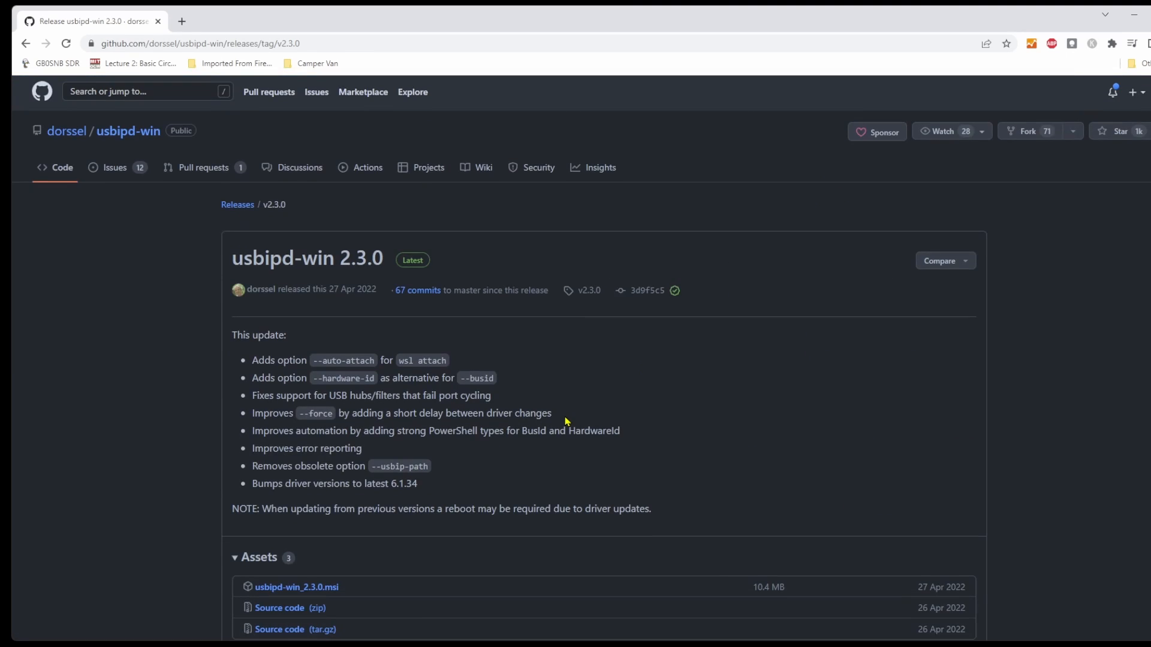
scroll(down, 3)
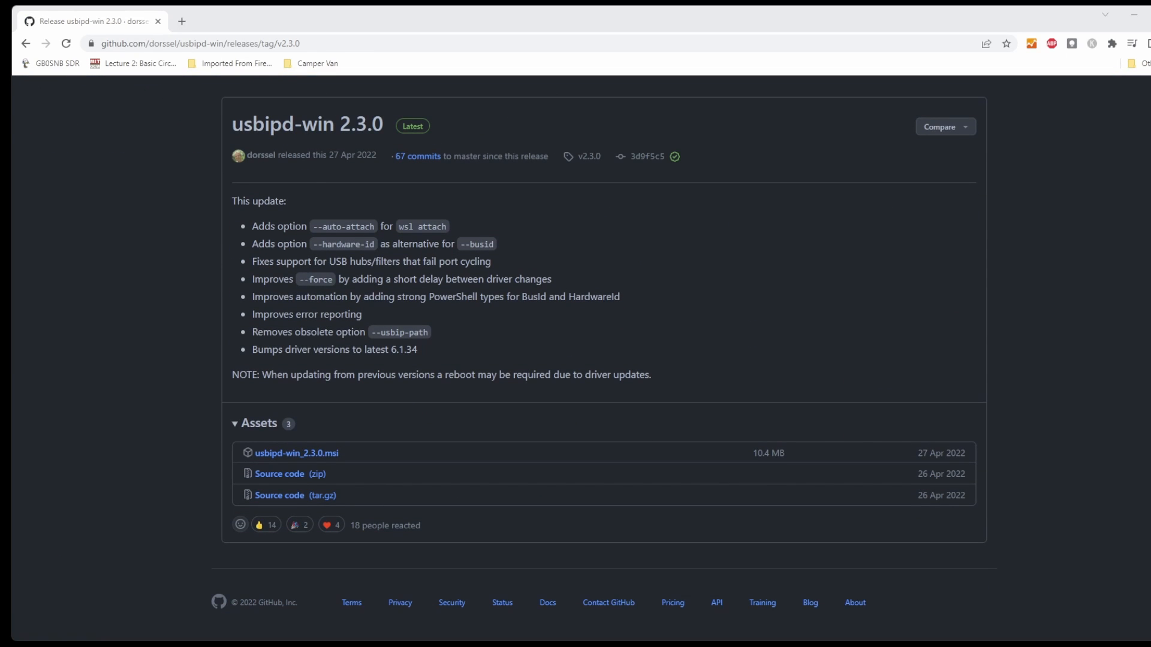
mouse_move(544, 461)
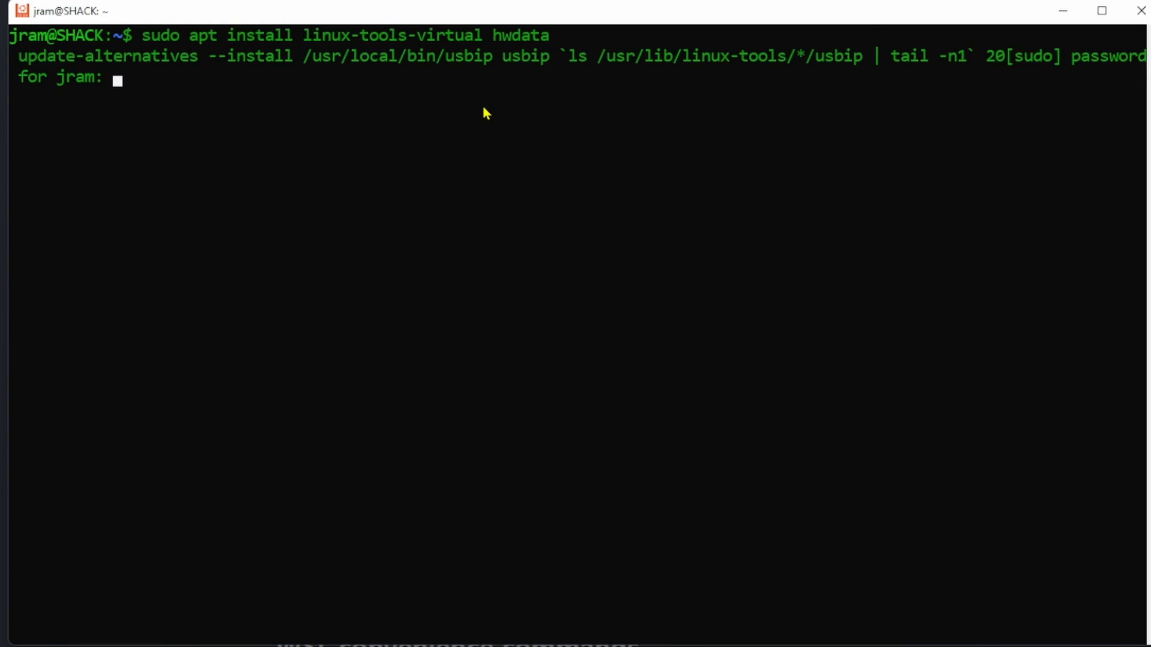
Install linux-tools-virtual and hwdata via 'sudo apt install', submitting the sudo password.
key(Return)
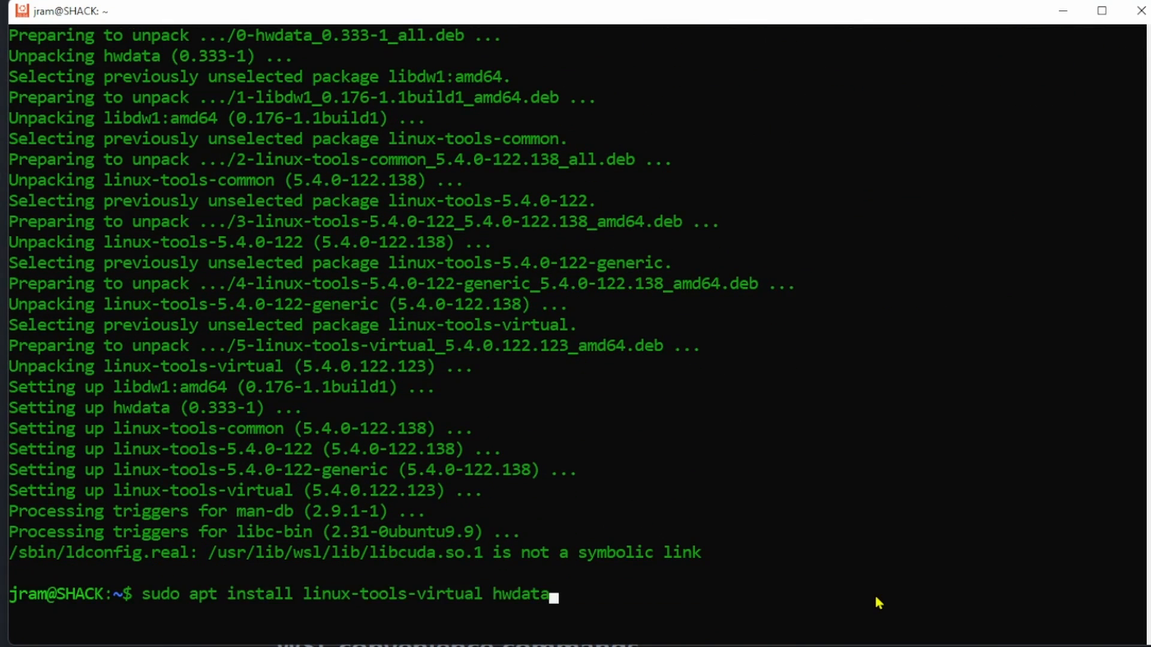
key(Return)
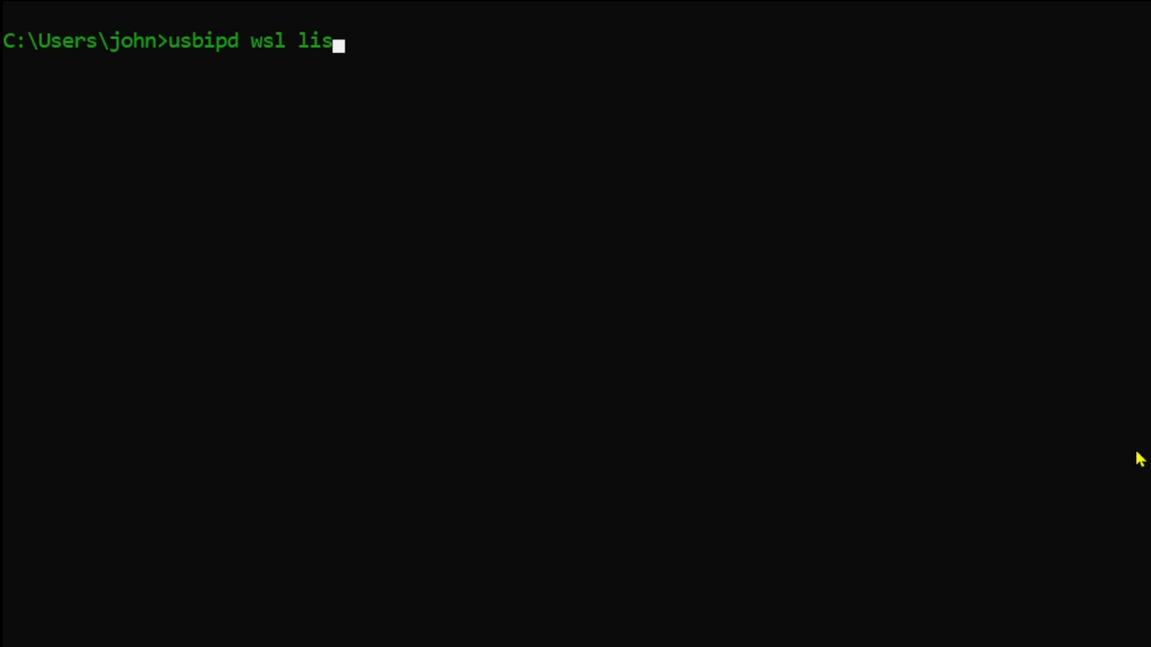
List shareable USB devices, then attach device 7-2 to WSL with 'usbipd wsl attach -b 7-2 --auto-attach'.
text(-attach 7-2 --auto-attach)
key(Return)
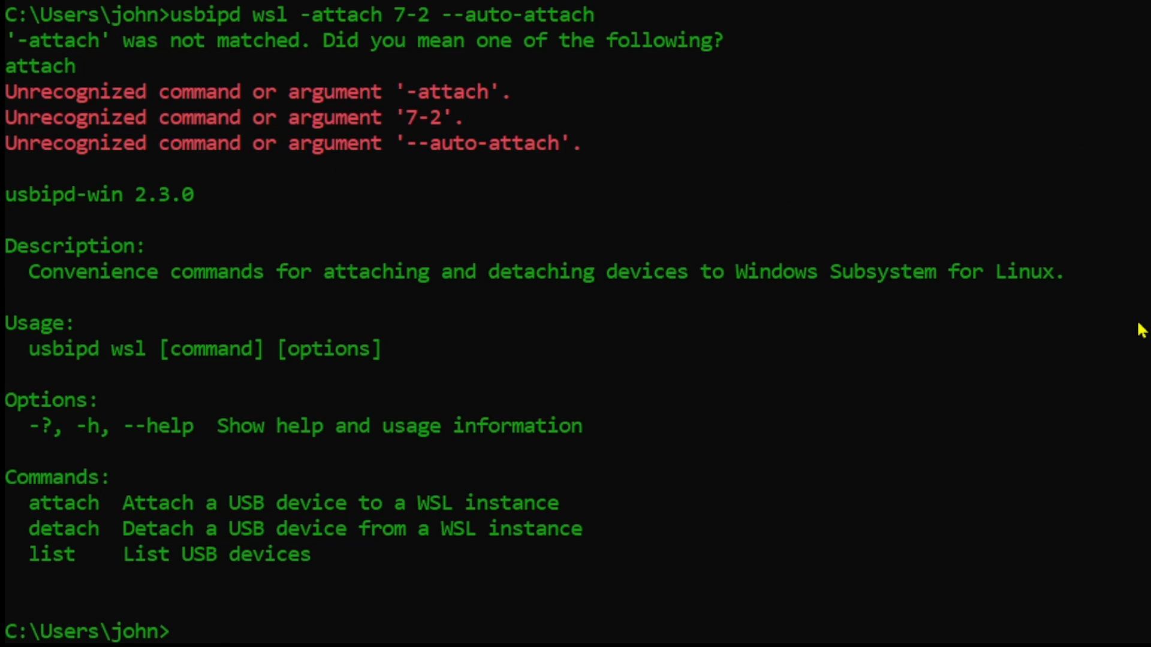
text(usbipd wsl -attach 7-2 --auto-attach)
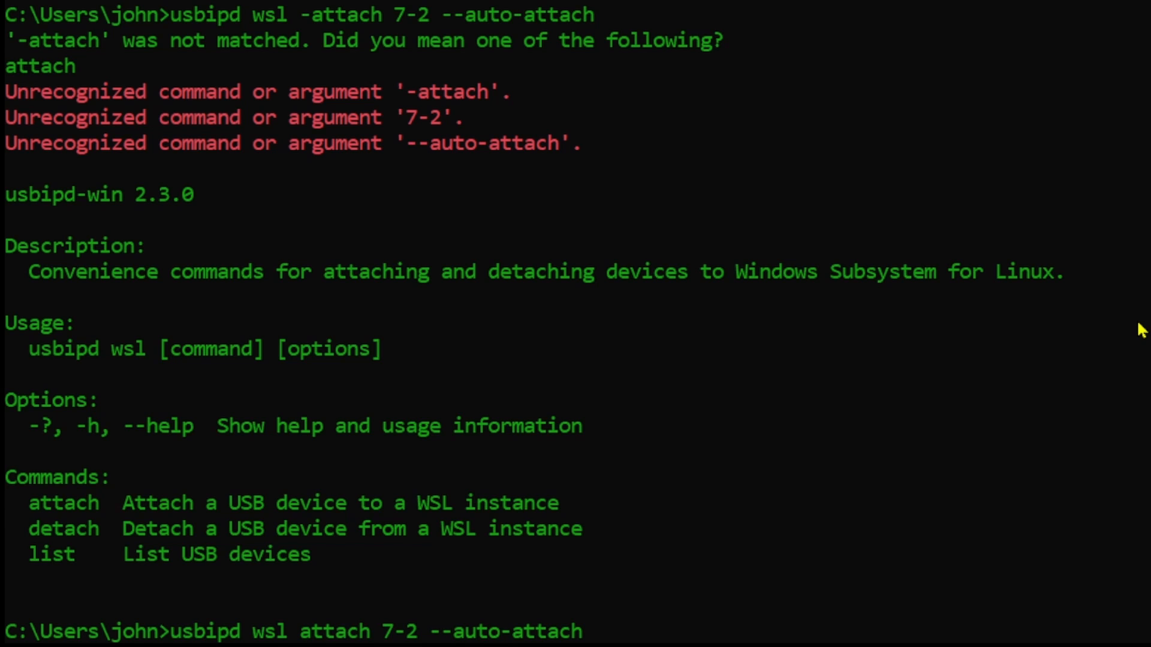
text(-b)
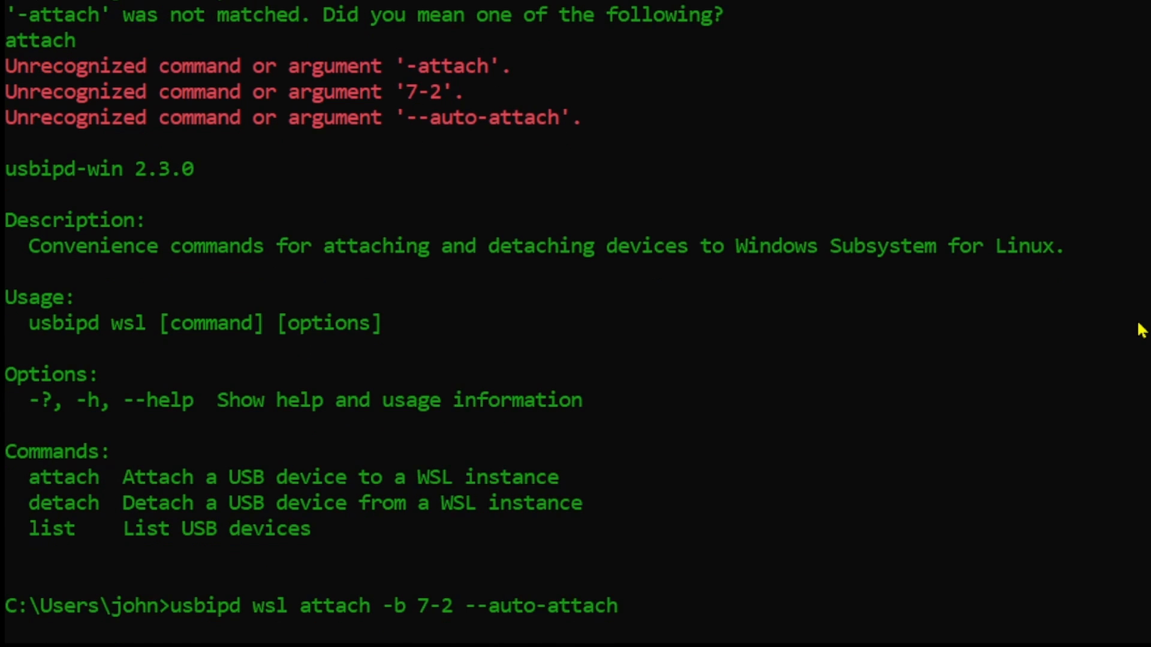
key(Return)
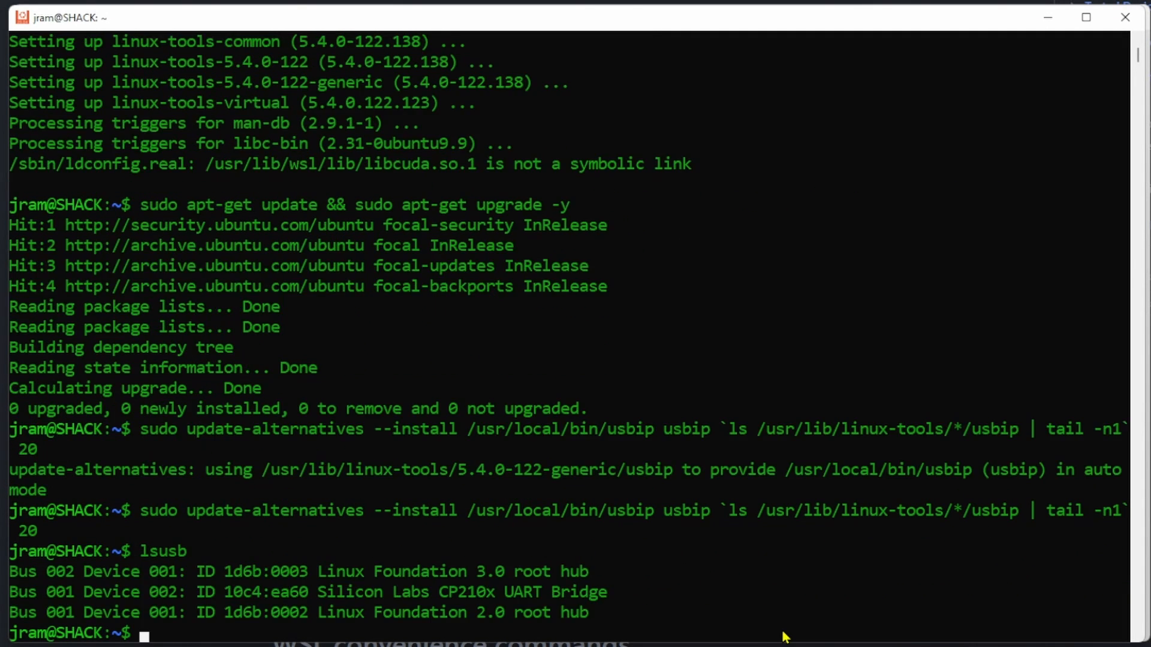
mouse_move(481, 595)
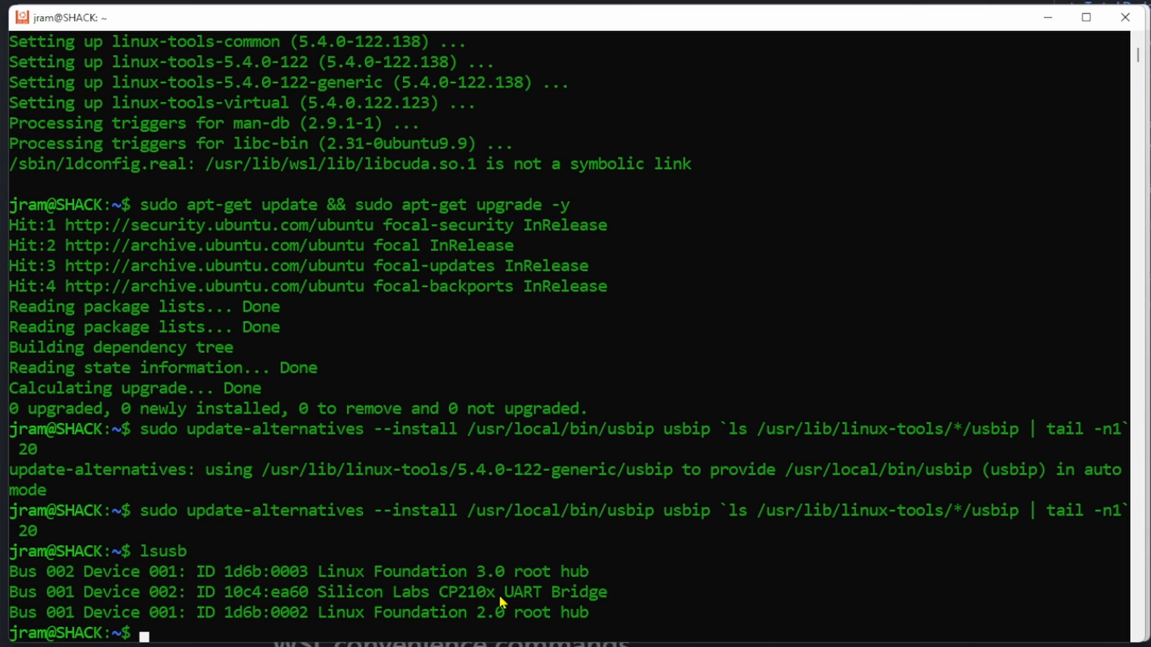
Give user jram ownership of the serial port with 'sudo chown jram /dev/ttyUSB0'.
text(sudo chown jram /dev/ttyUSB0)
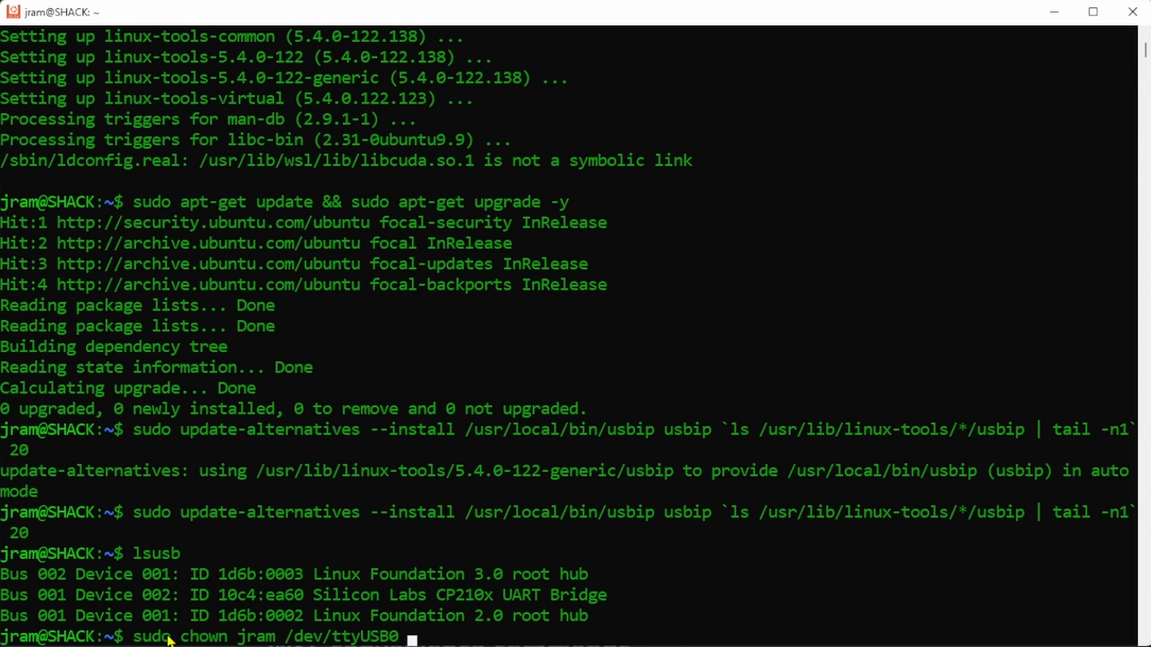
key(Return)
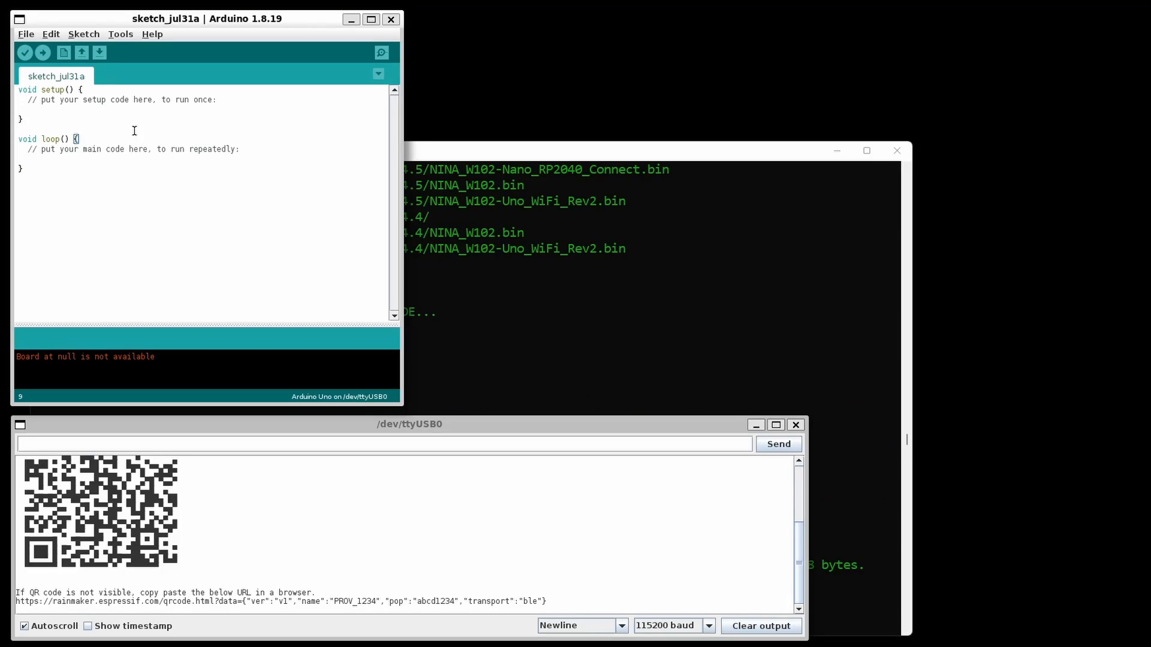
Select ESP32 Dev Module as the board and open the ESP RainMaker RMakerSwitch example sketch.
click(120, 34)
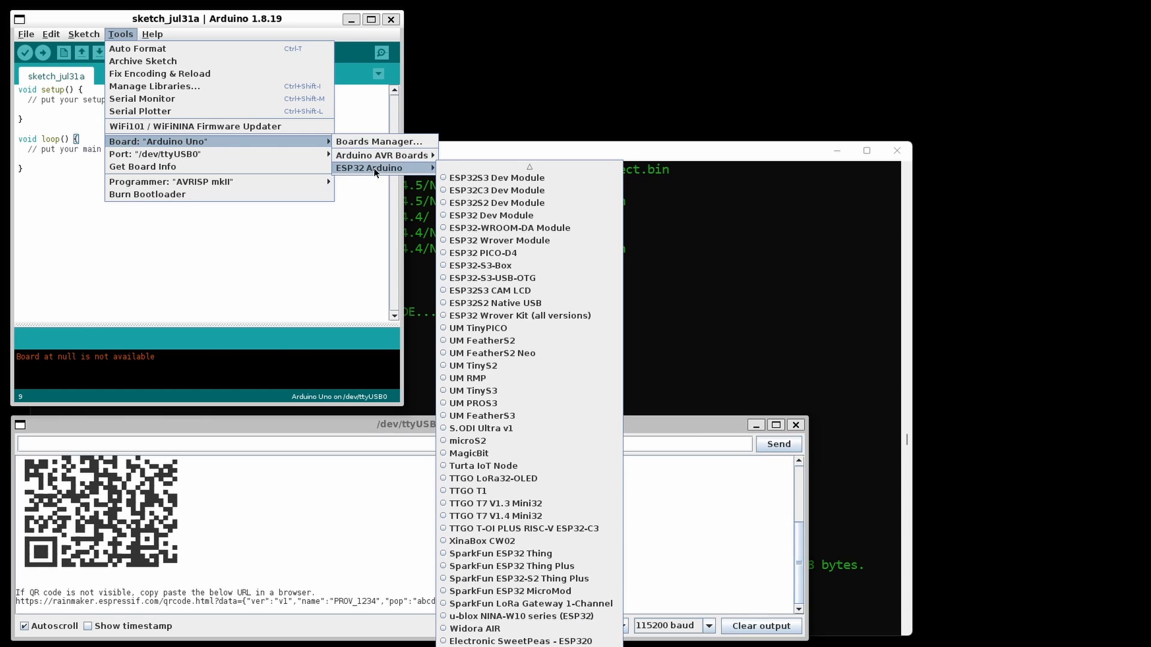
click(491, 215)
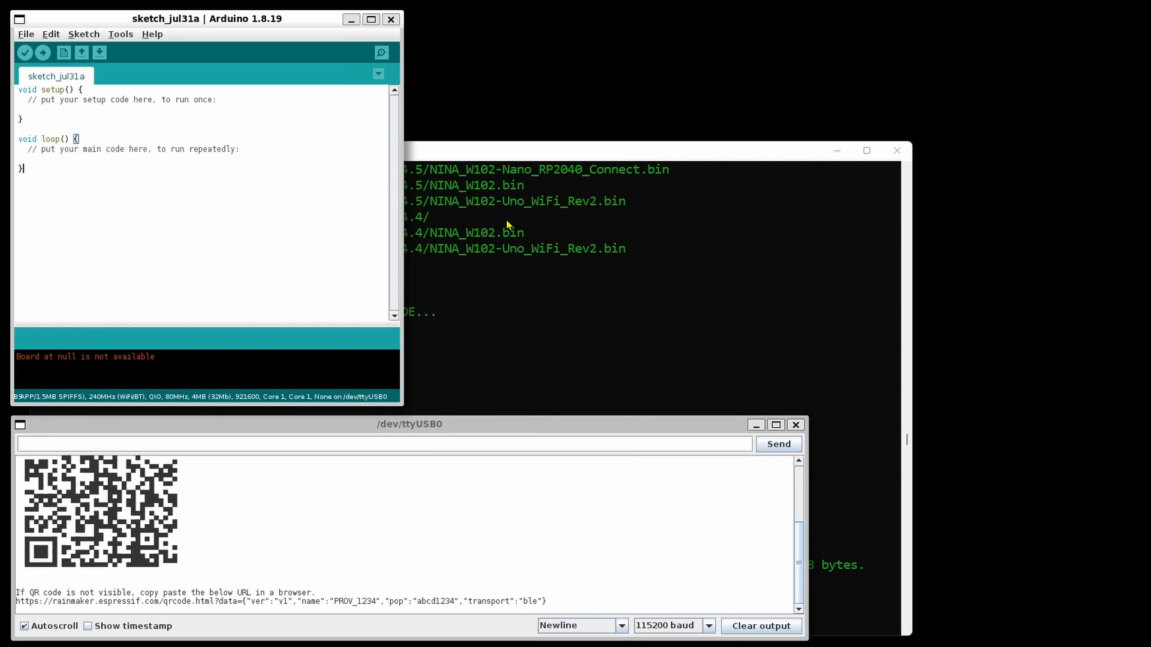
mouse_move(26, 33)
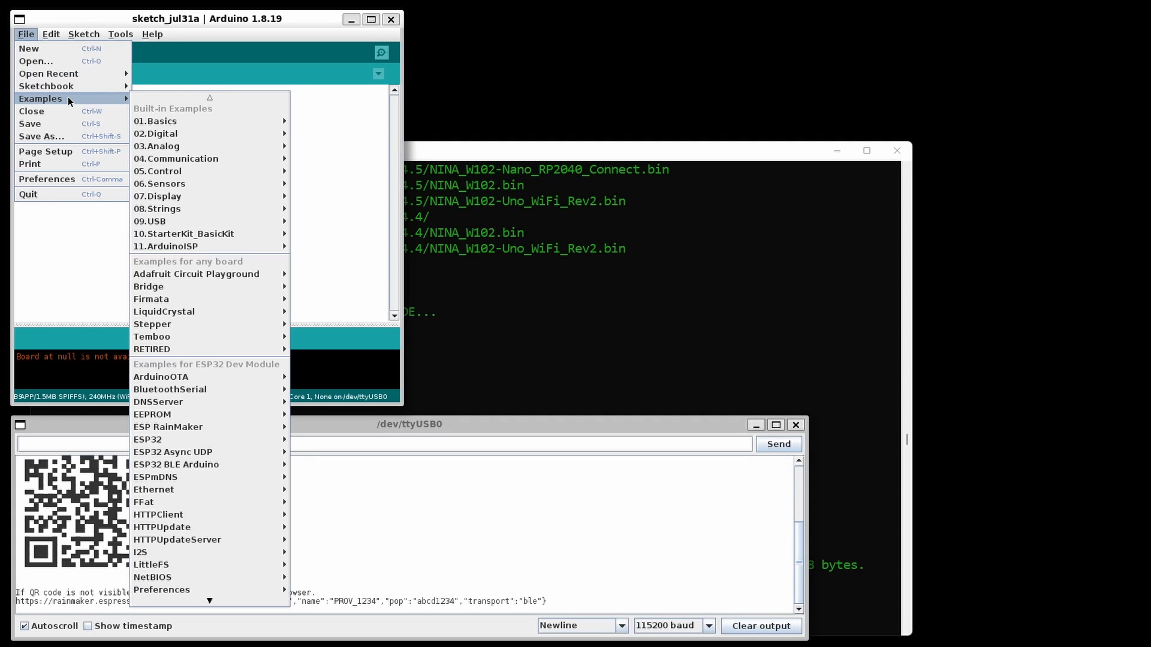
mouse_move(167, 426)
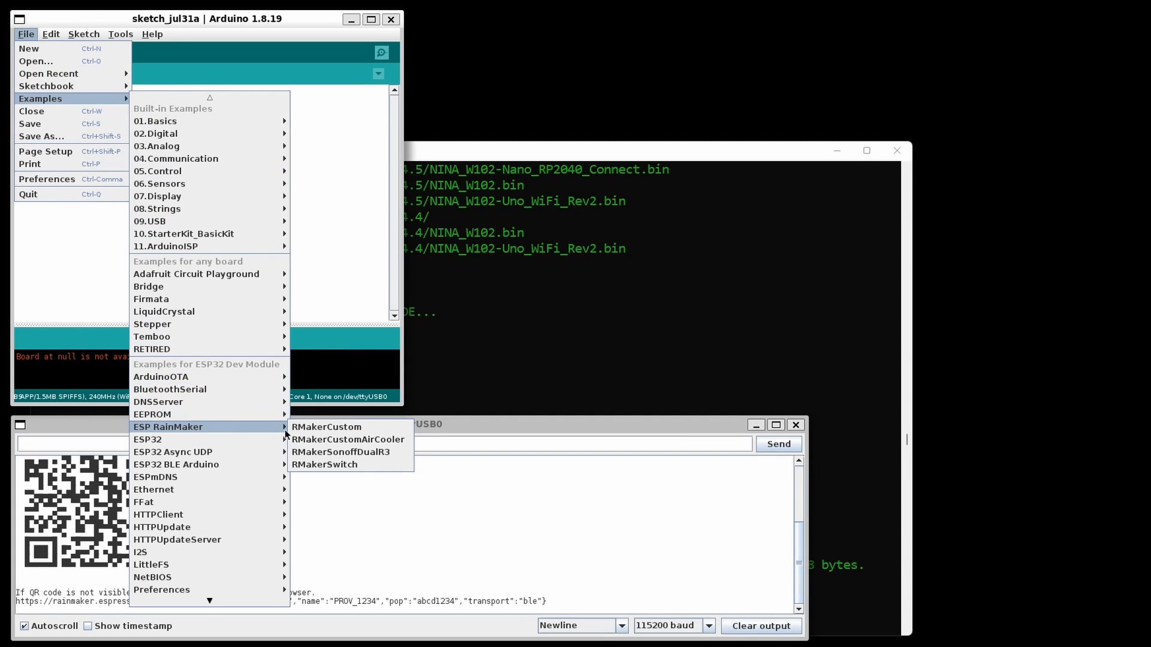
click(324, 464)
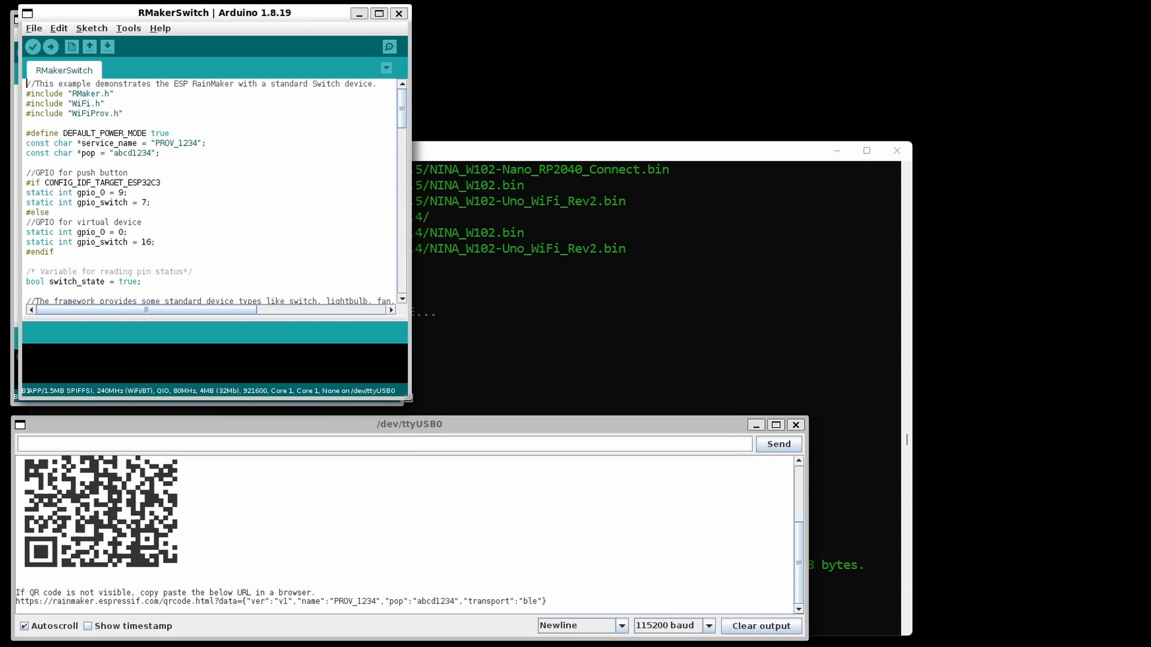
Set the partition scheme to RainMaker and upload RMakerSwitch to the ESP32 until 'Done uploading'.
click(51, 46)
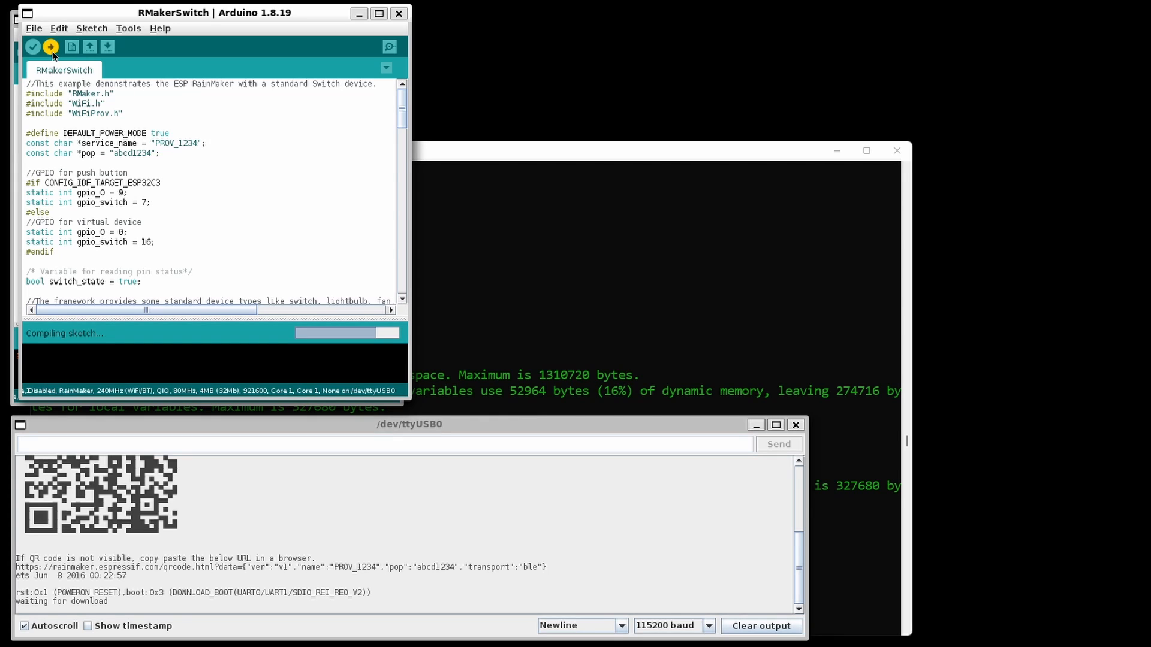
click(50, 46)
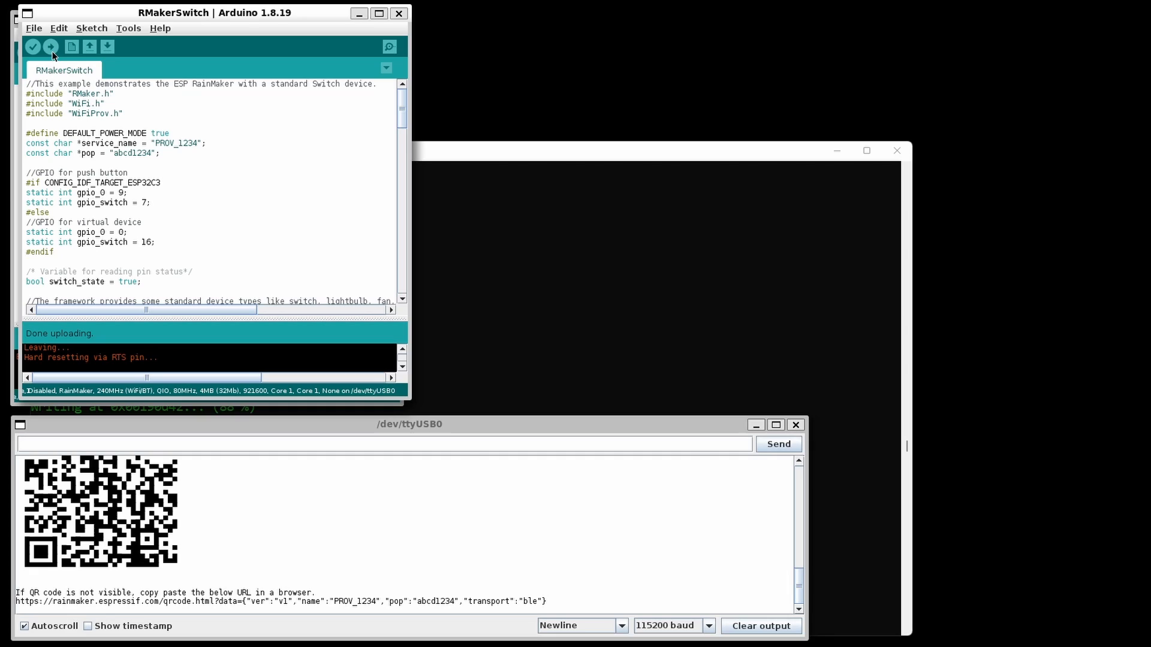
mouse_move(55, 74)
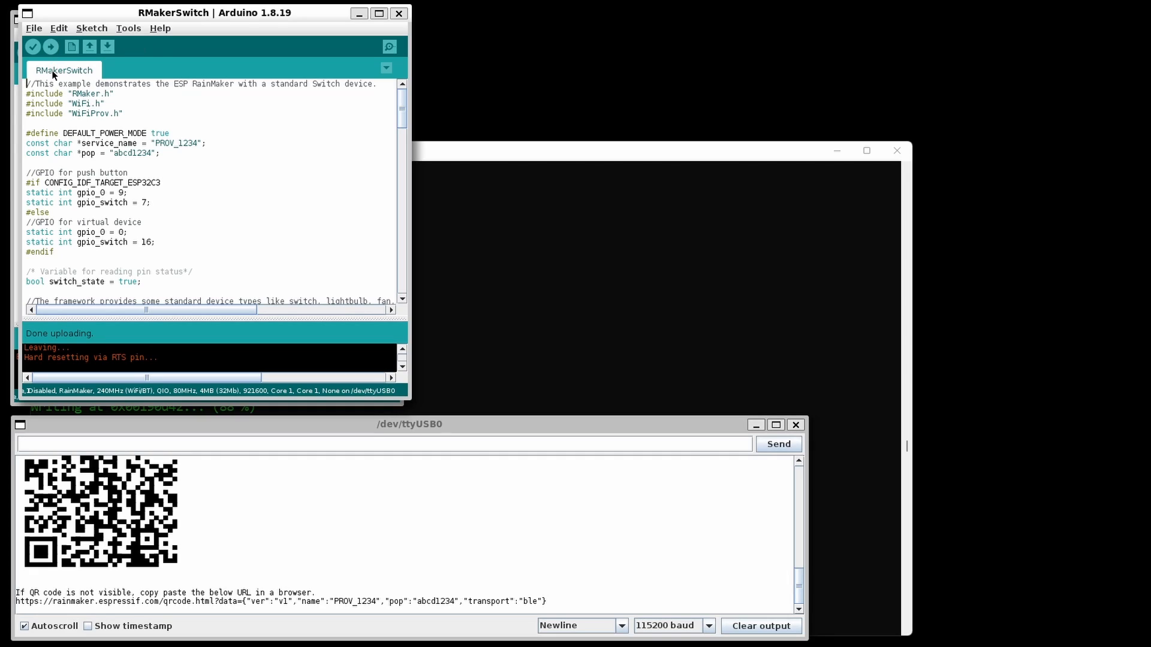